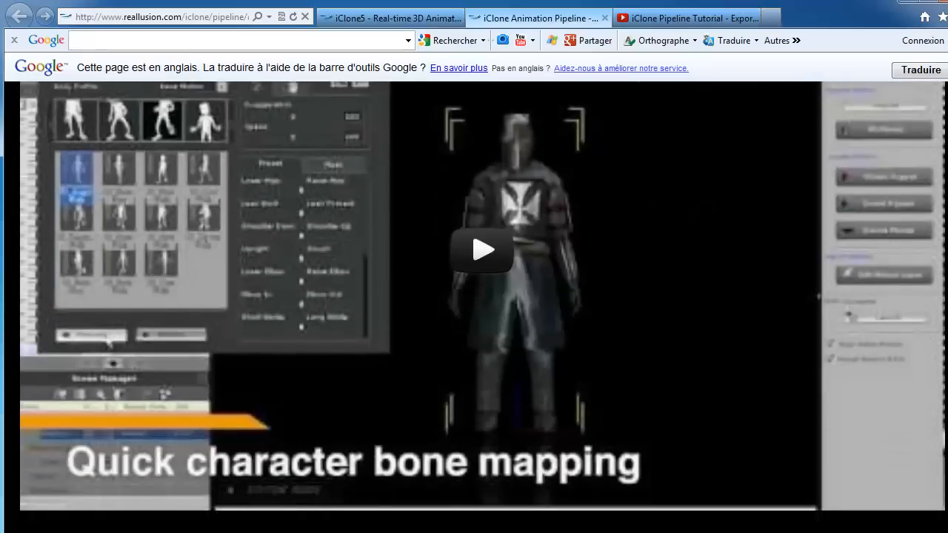
# Scroll the Reallusion pipeline page down to the 'See How It Works with Your Tools' links.
pyautogui.scroll(-3)
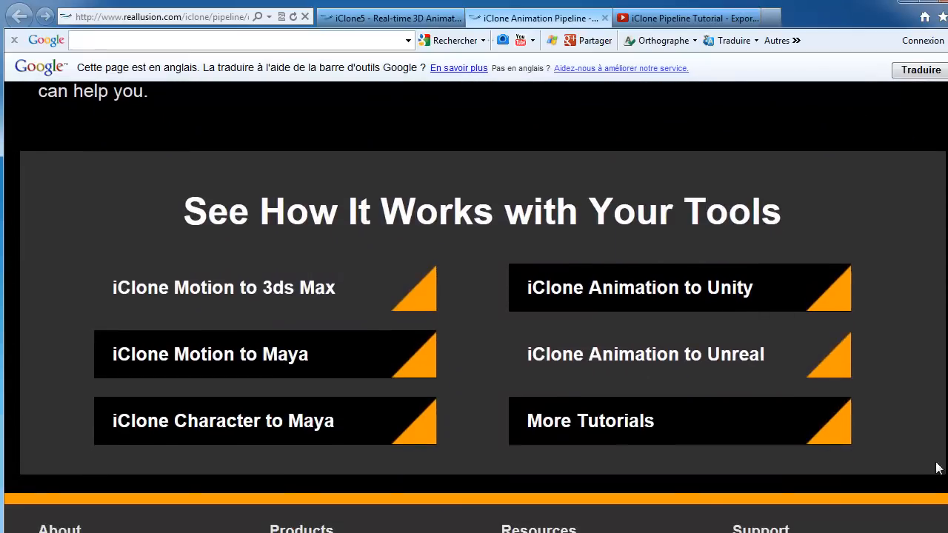
pyautogui.moveTo(673, 354)
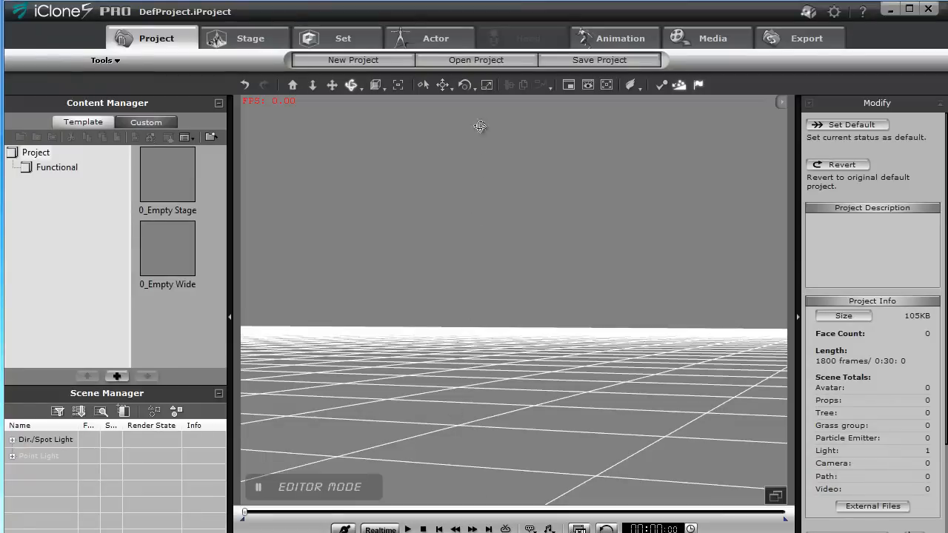
# Drag the CloneBone A stick figure from Character > CloneBone into the viewport and show its body proportions.
pyautogui.click(435, 38)
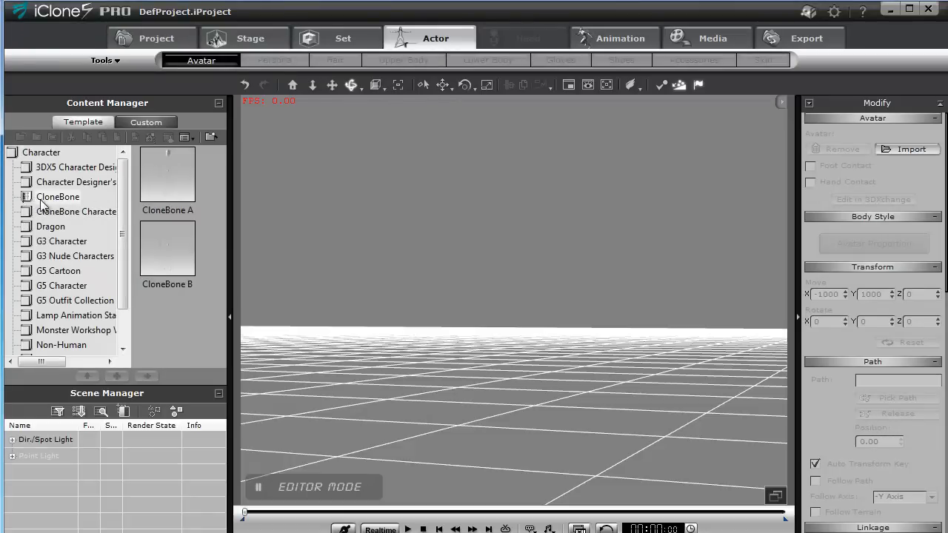
pyautogui.click(166, 174)
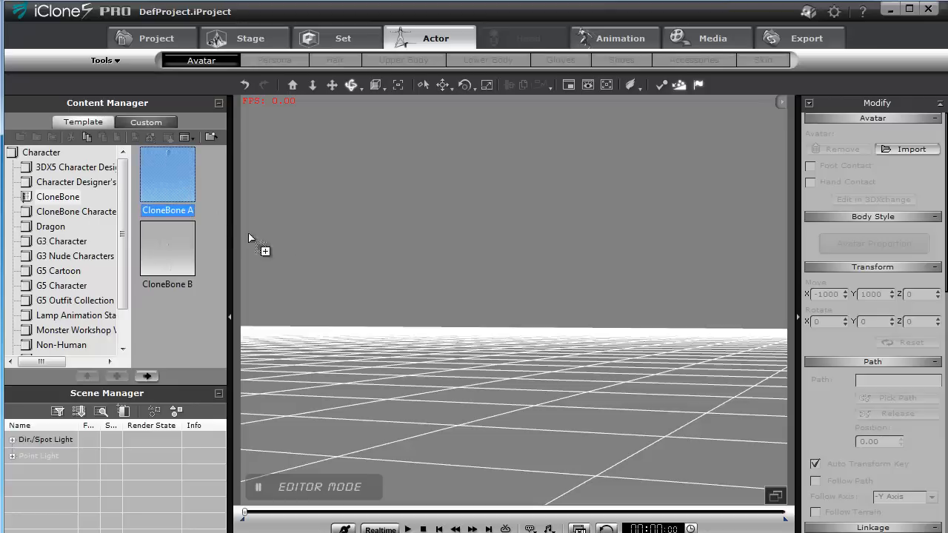
pyautogui.moveTo(167, 176); pyautogui.dragTo(533, 333)
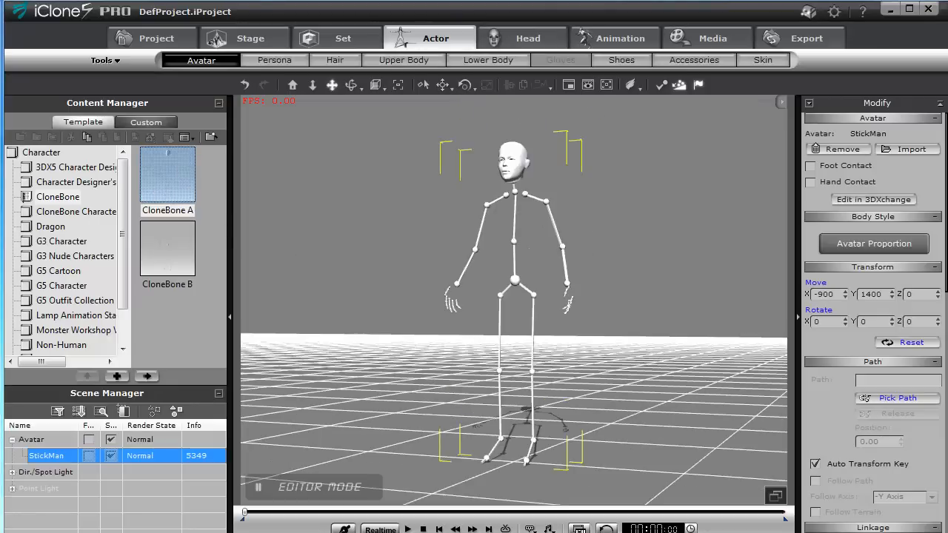
pyautogui.click(873, 243)
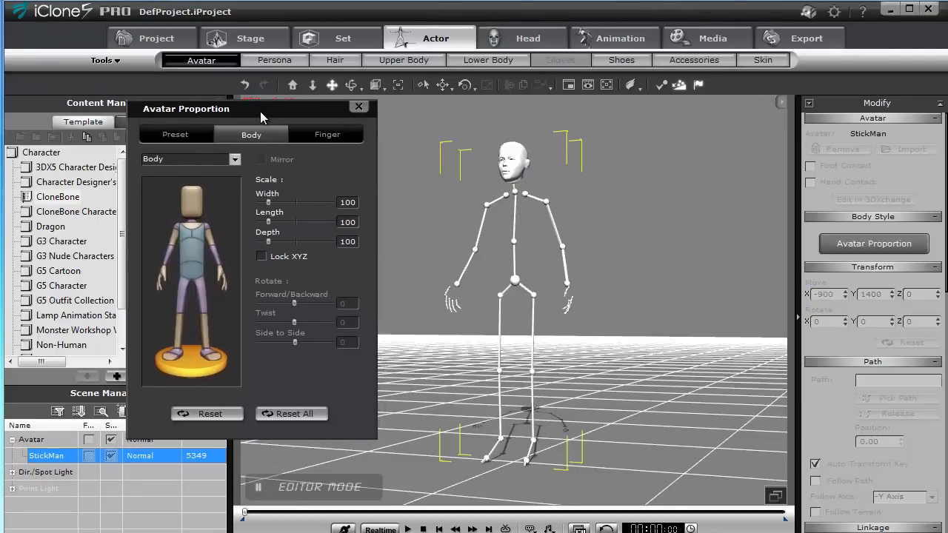
pyautogui.click(175, 134)
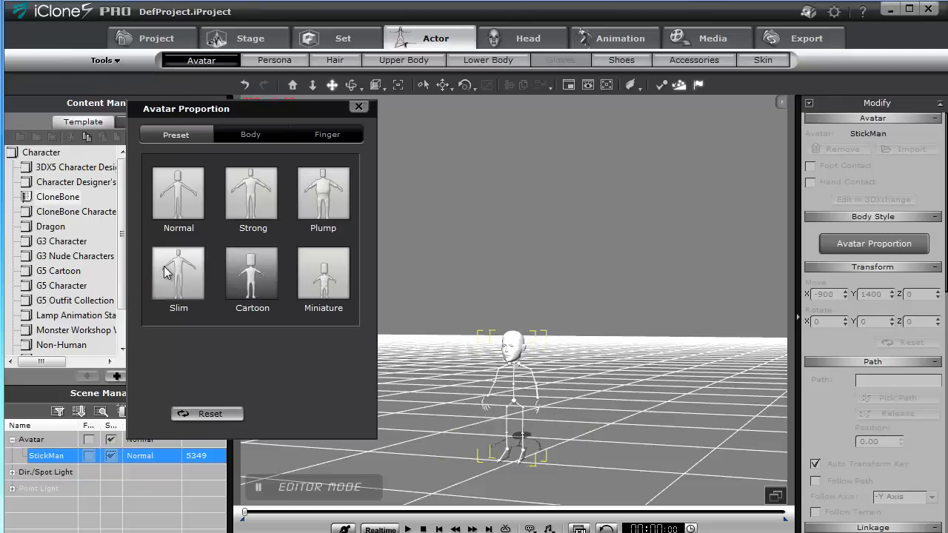
pyautogui.click(178, 195)
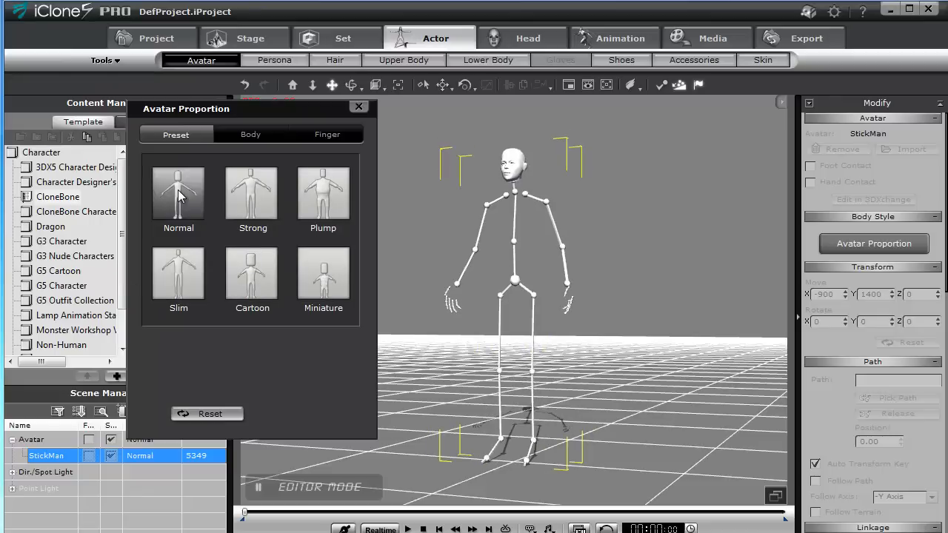
pyautogui.click(251, 134)
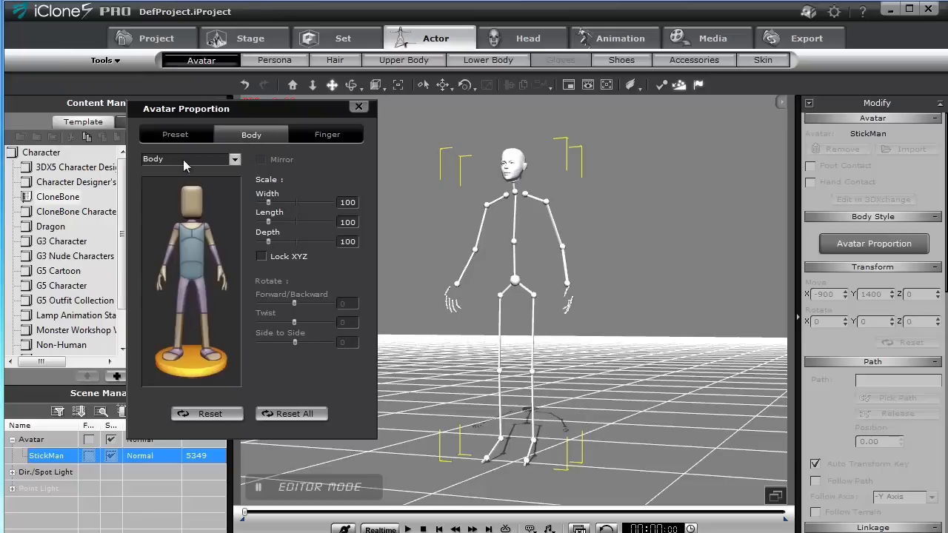
pyautogui.moveTo(266, 202); pyautogui.dragTo(277, 202)
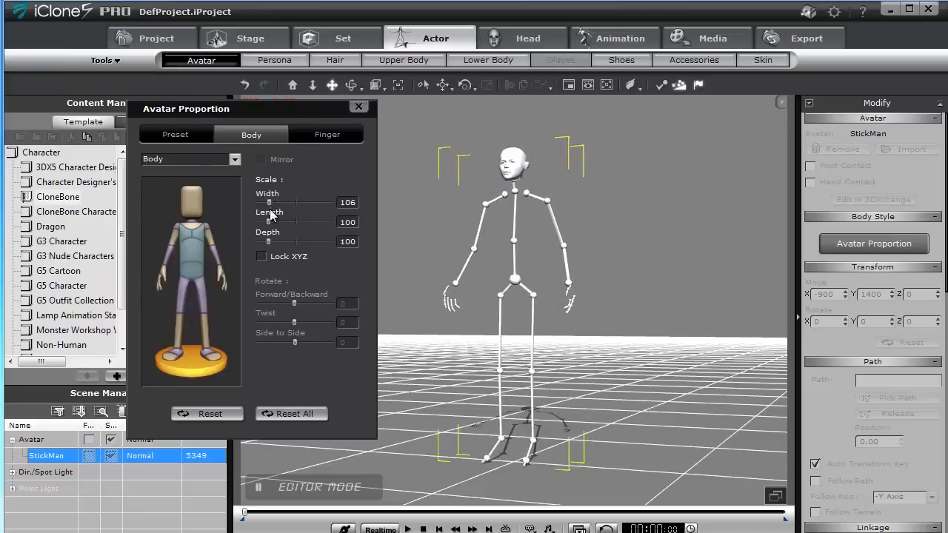
pyautogui.moveTo(269, 202); pyautogui.dragTo(277, 202)
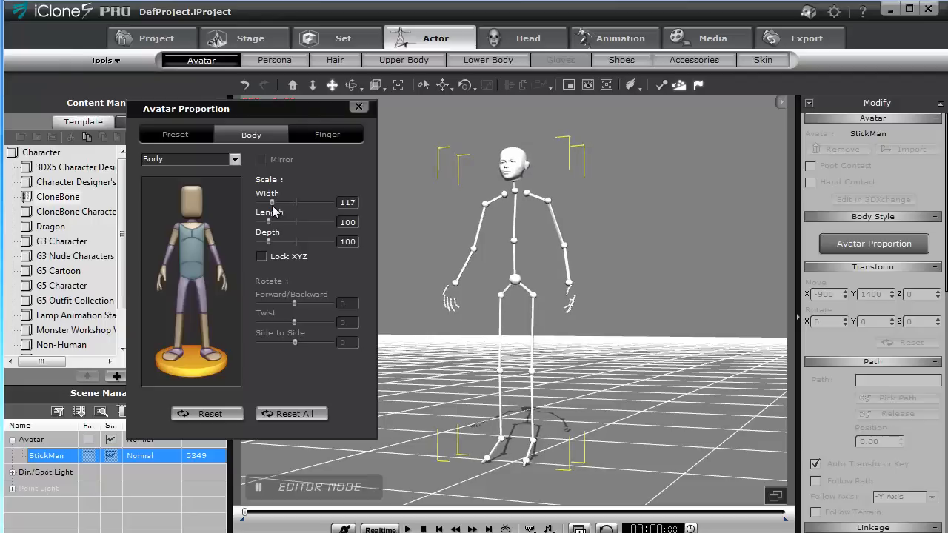
pyautogui.moveTo(271, 202); pyautogui.dragTo(268, 202)
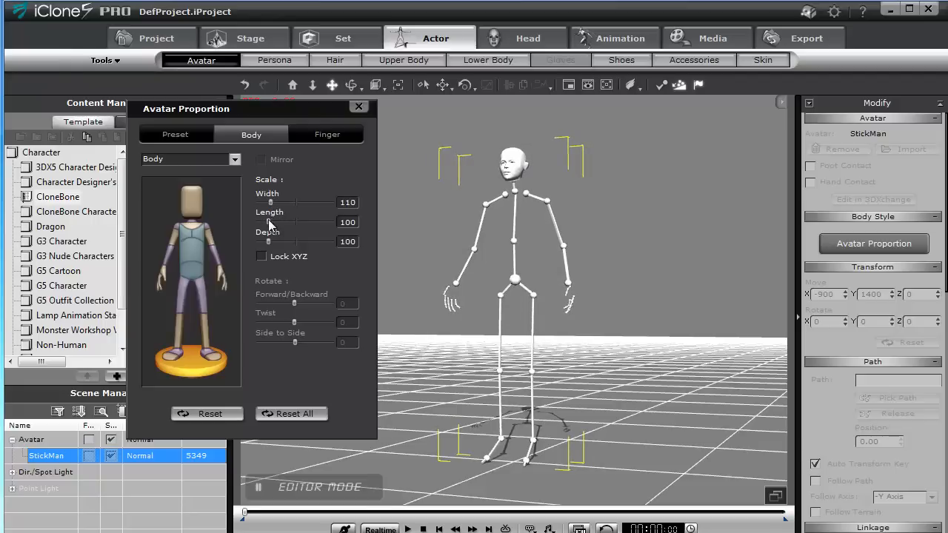
pyautogui.moveTo(268, 223); pyautogui.dragTo(282, 222)
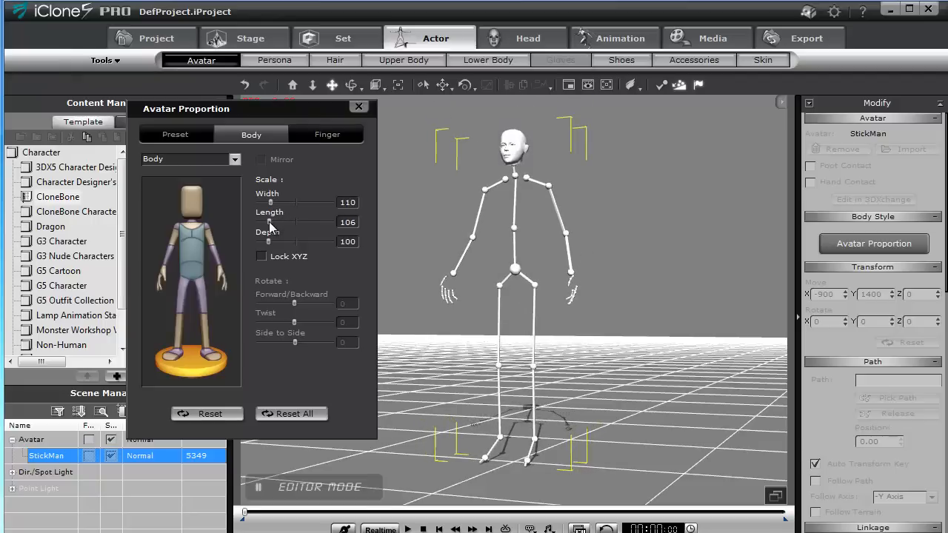
pyautogui.moveTo(267, 241); pyautogui.dragTo(311, 242)
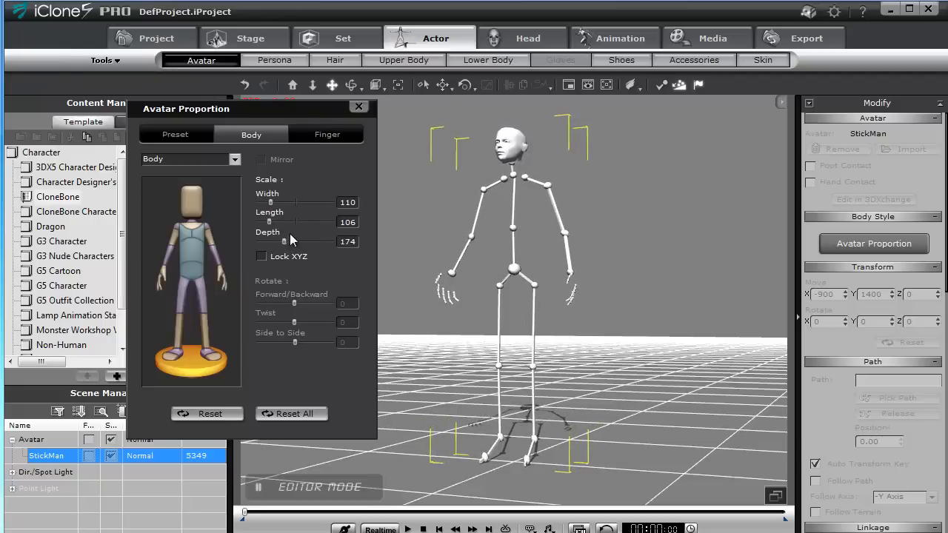
pyautogui.click(210, 413)
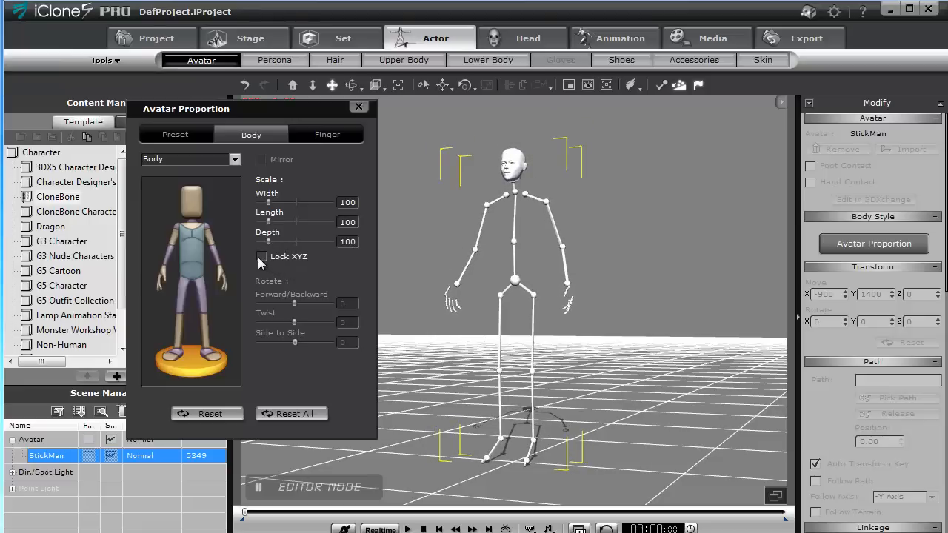
pyautogui.click(262, 256)
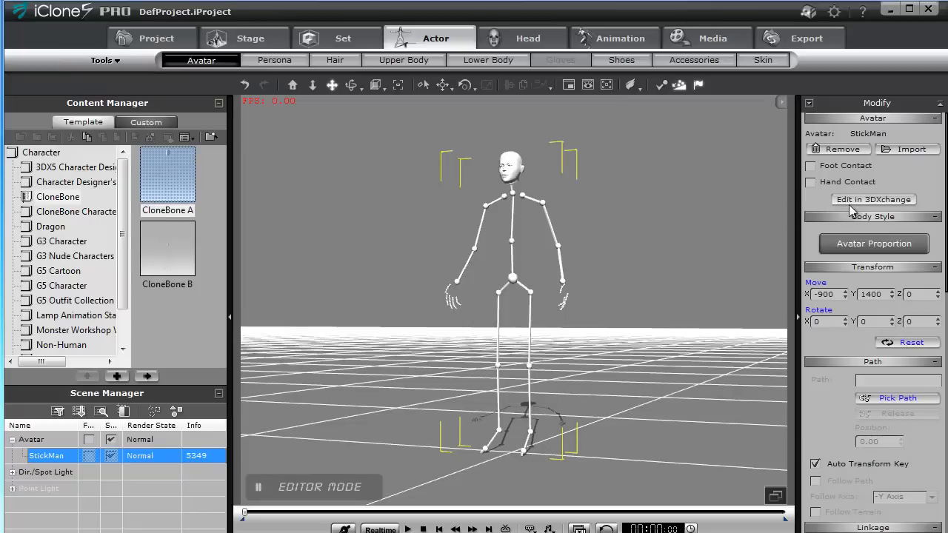
# Send the StickMan avatar to 3DXchange 5 with Edit in 3DXchange.
pyautogui.click(873, 199)
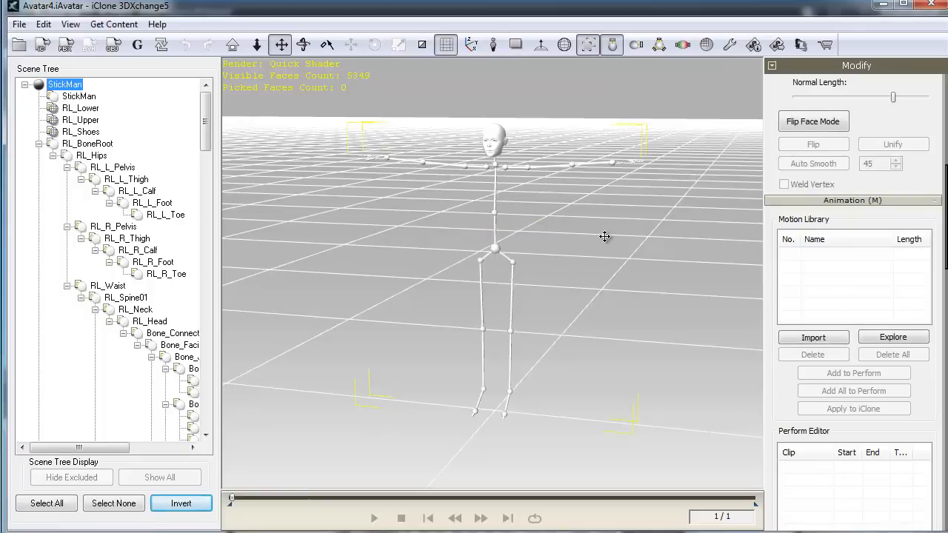
pyautogui.moveTo(629, 253)
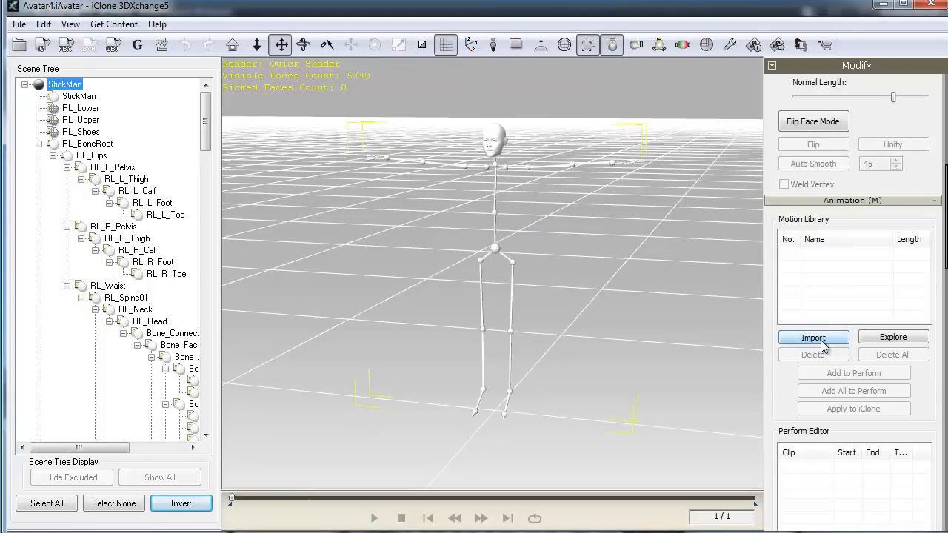
# Import the Rock and Roll motion, preview it, and add it to the Perform clips.
pyautogui.click(813, 336)
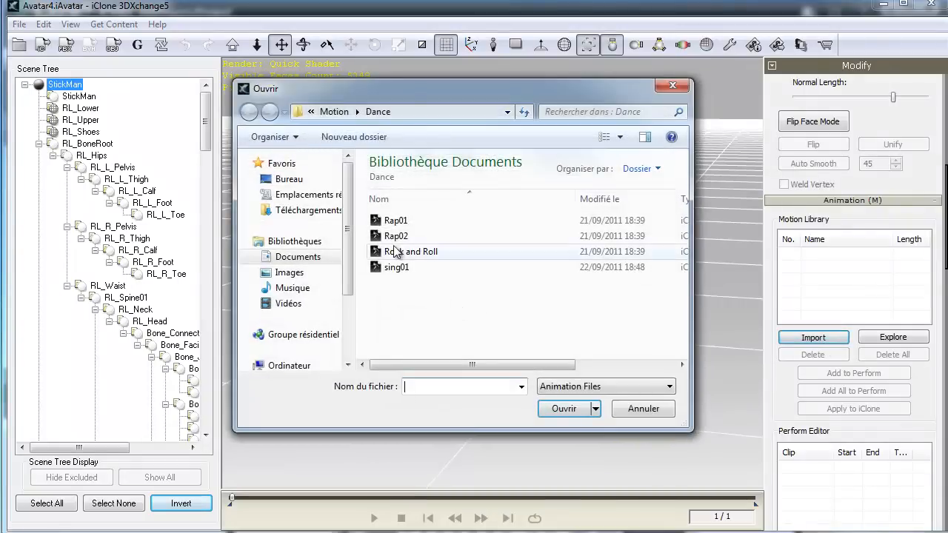
pyautogui.click(411, 251)
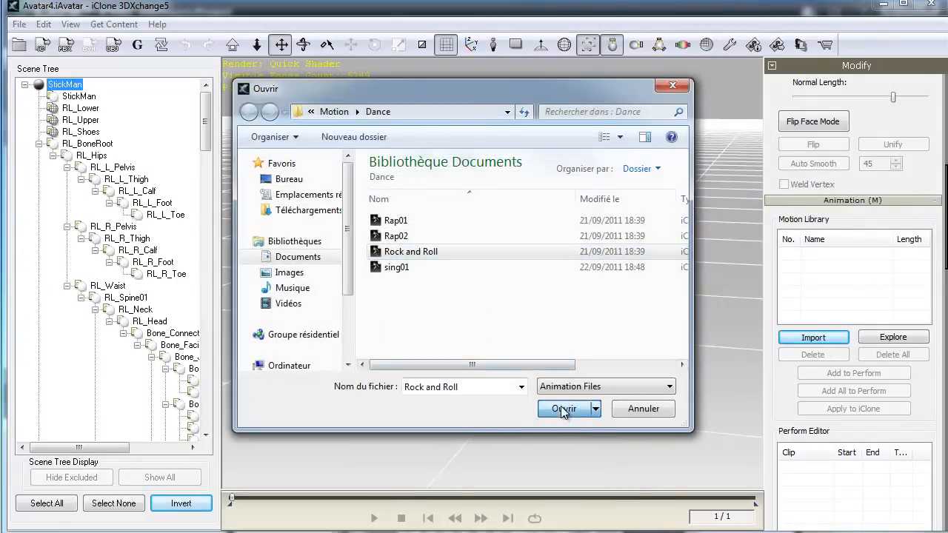
pyautogui.click(564, 408)
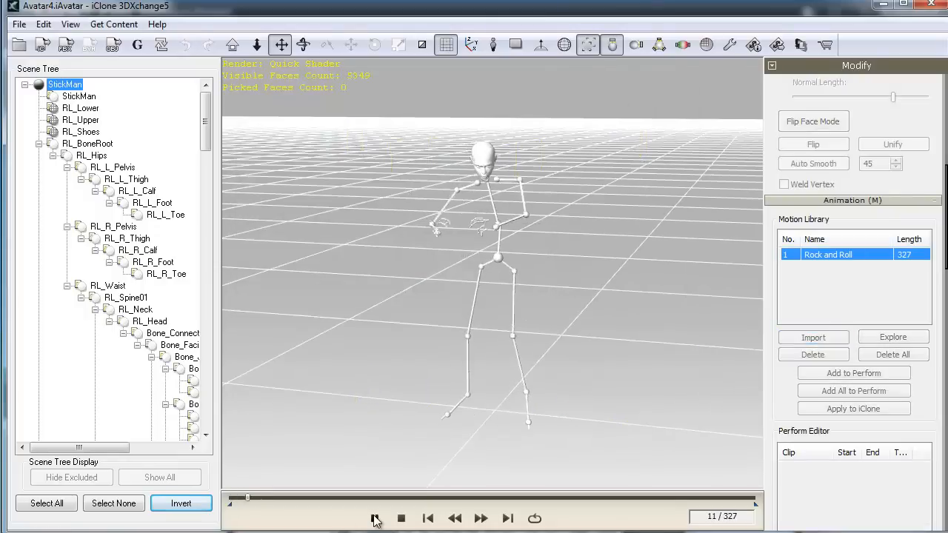
pyautogui.click(375, 518)
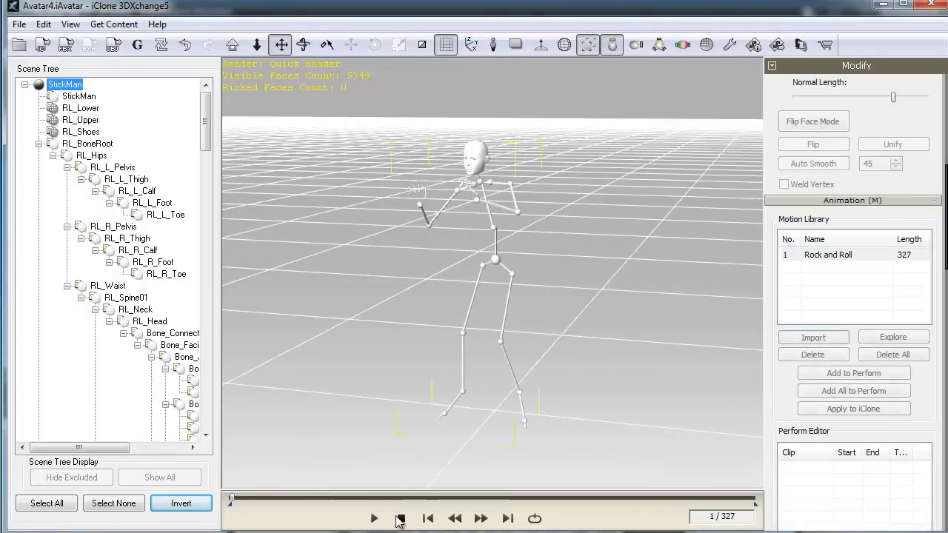
pyautogui.click(853, 372)
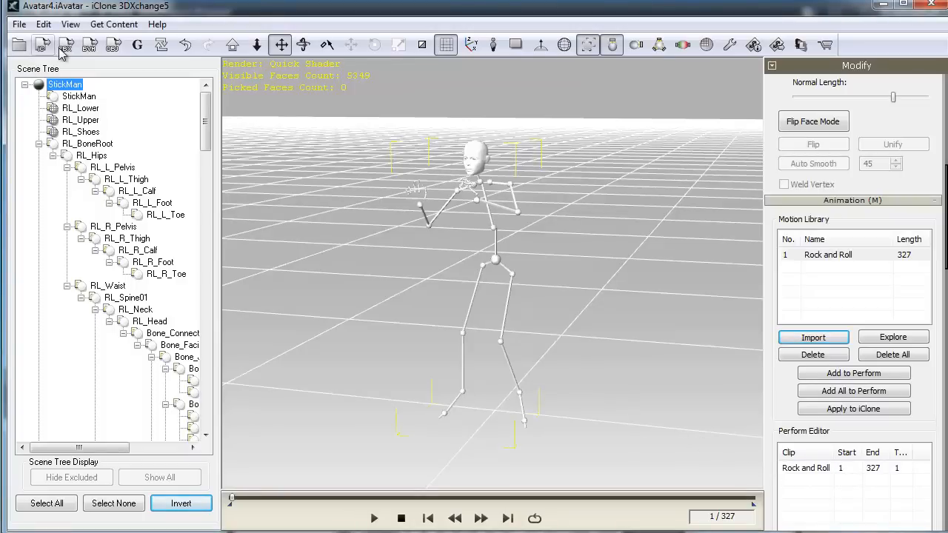
pyautogui.click(42, 45)
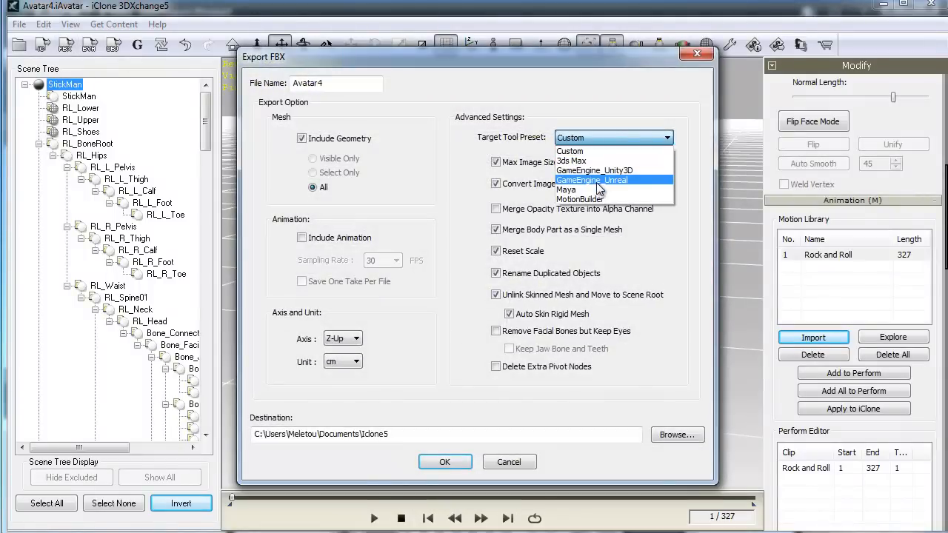
# Export the FBX with the Unreal preset as MyAvatar into Documents\Avatar_UDK.
pyautogui.click(593, 180)
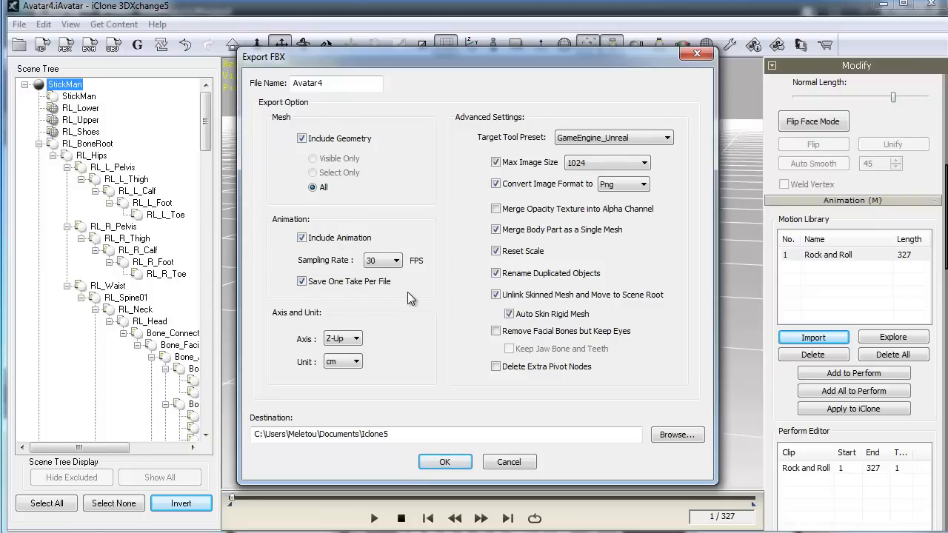
pyautogui.click(400, 435)
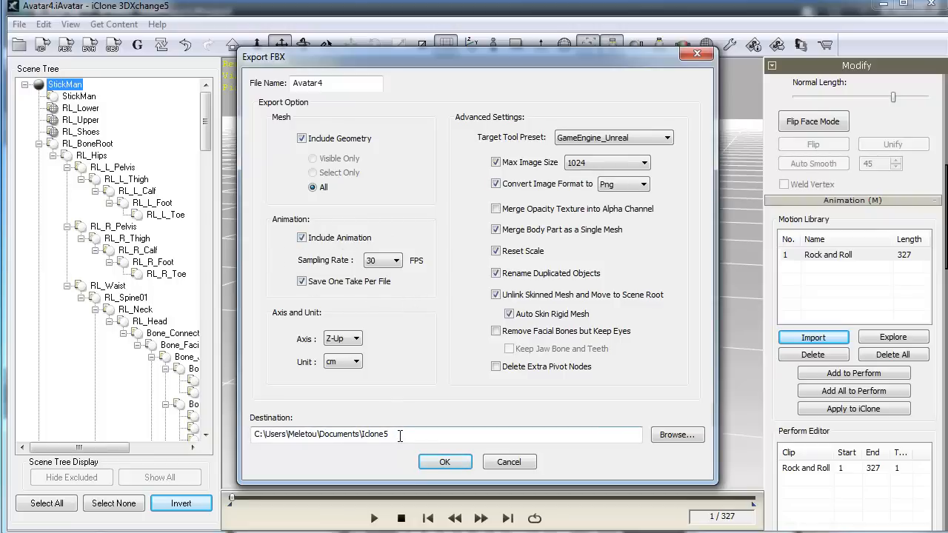
pyautogui.write('Avatar_UDK')
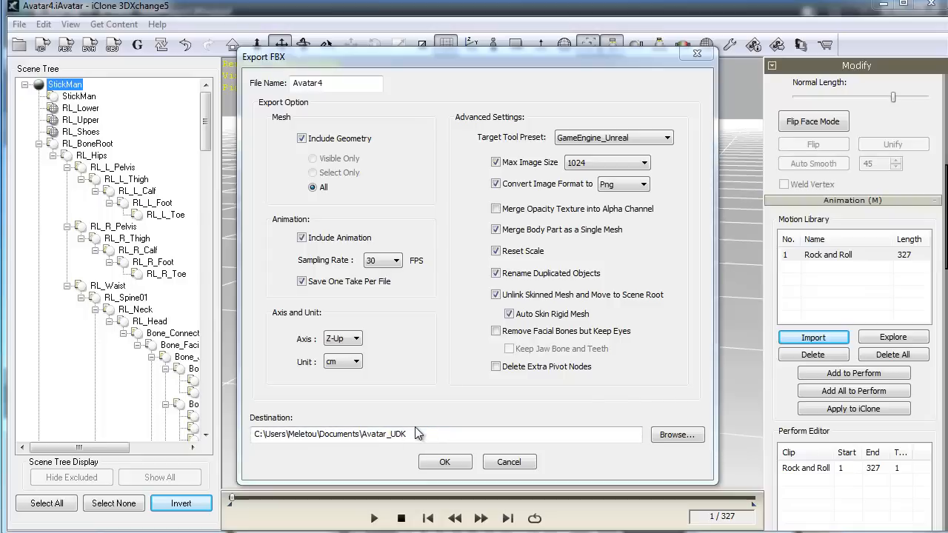
pyautogui.click(337, 83)
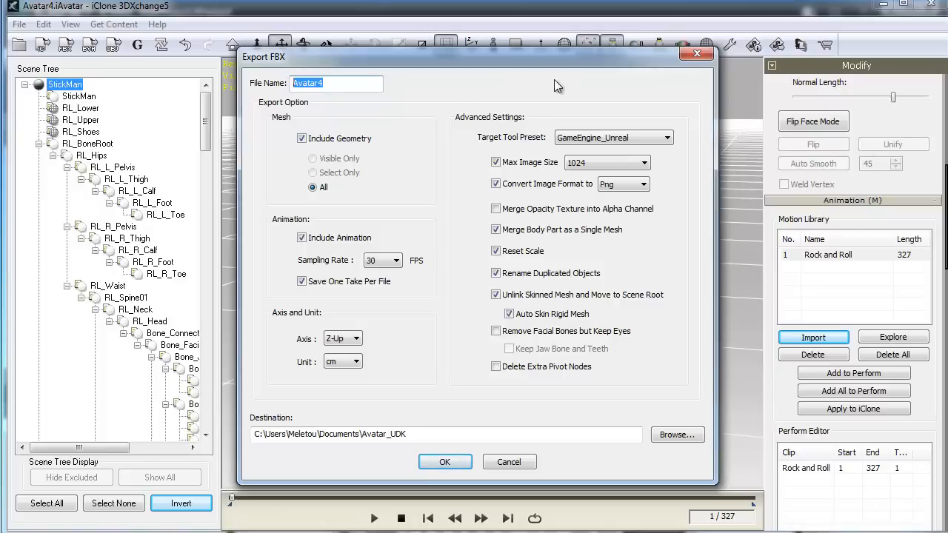
pyautogui.write('MyAva')
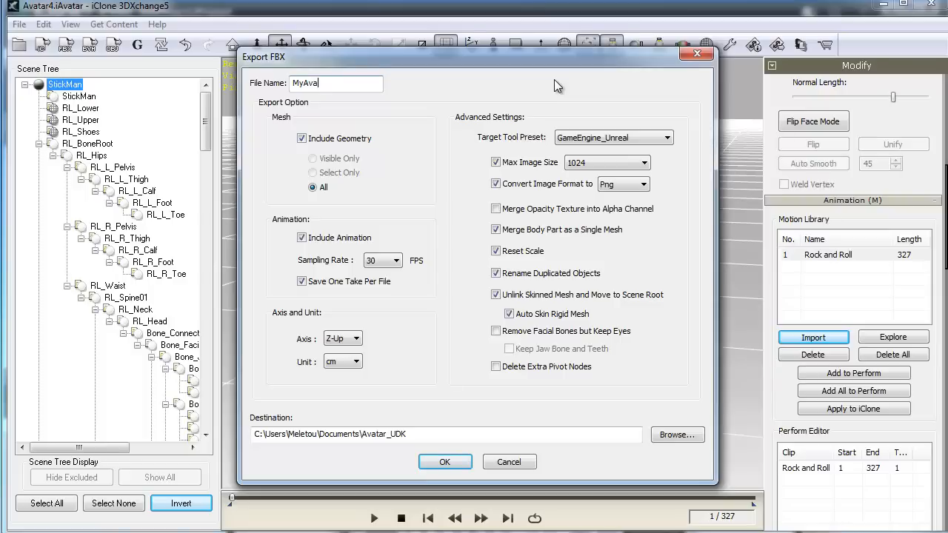
pyautogui.write('tar')
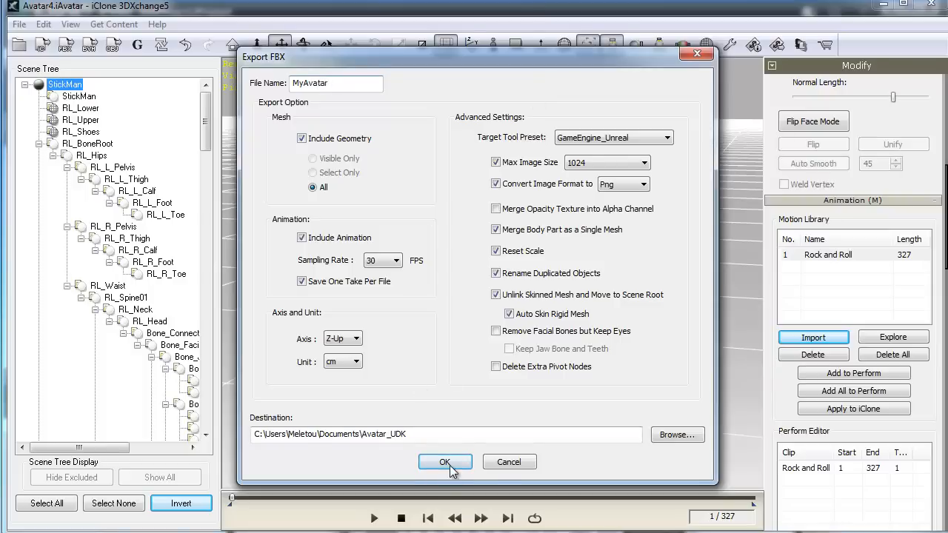
pyautogui.click(445, 461)
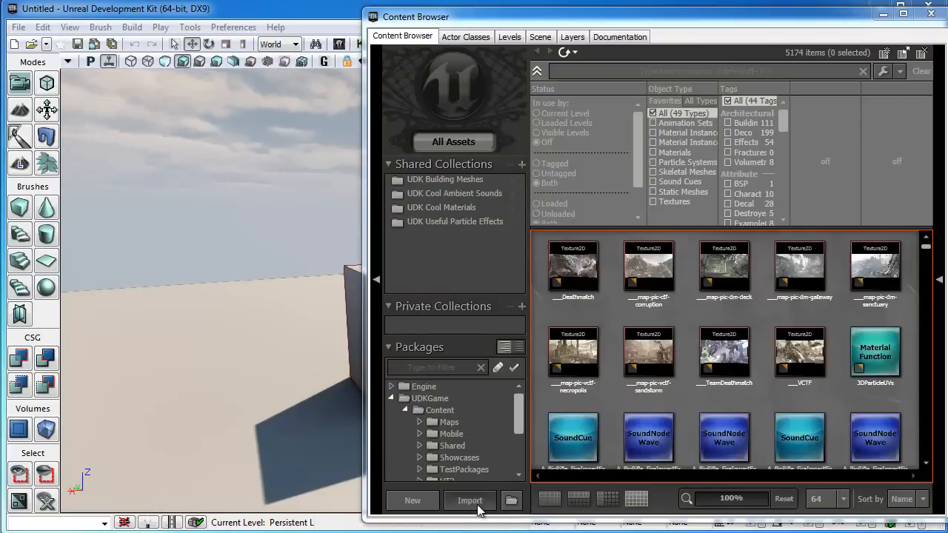
# Pick MyAvatar_Rock and Roll from Documents\Avatar_UDK in UDK's Content Browser import.
pyautogui.click(469, 500)
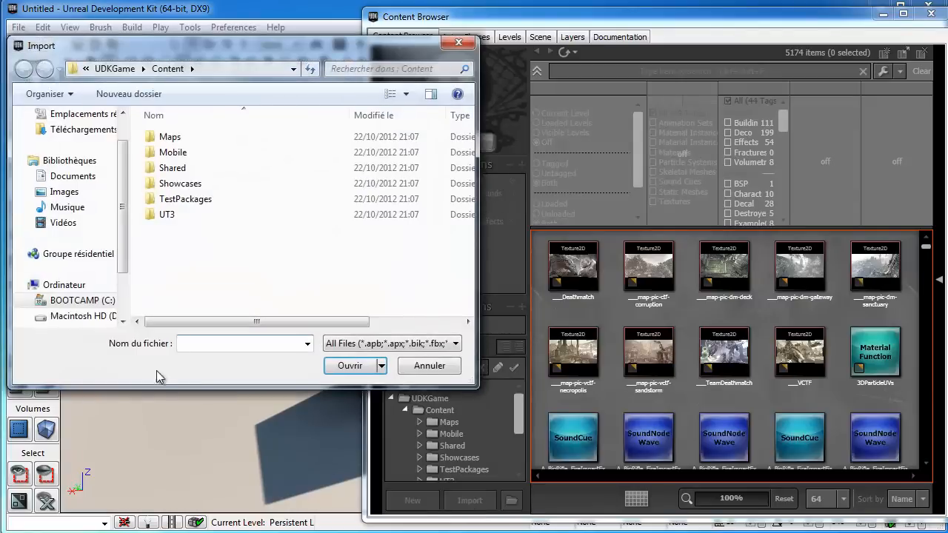
pyautogui.click(73, 176)
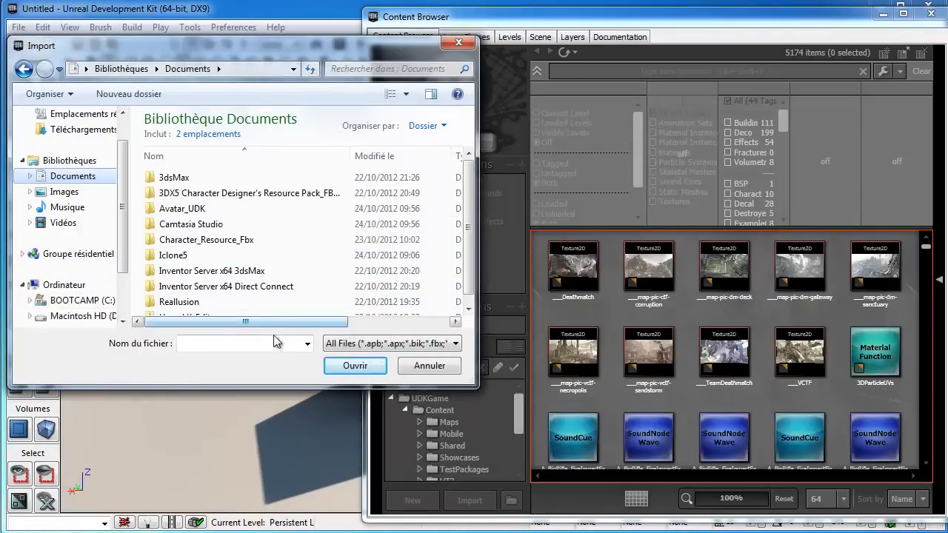
pyautogui.doubleClick(182, 209)
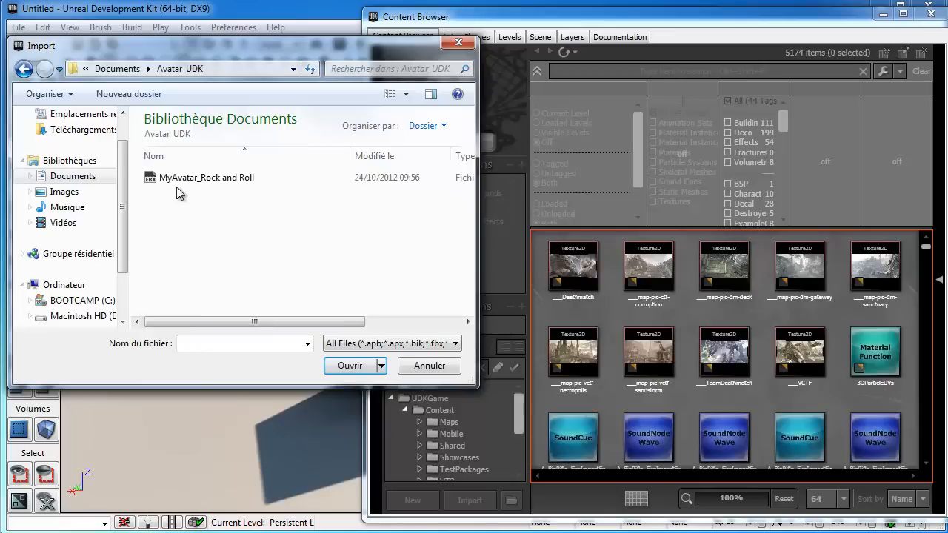
pyautogui.click(206, 177)
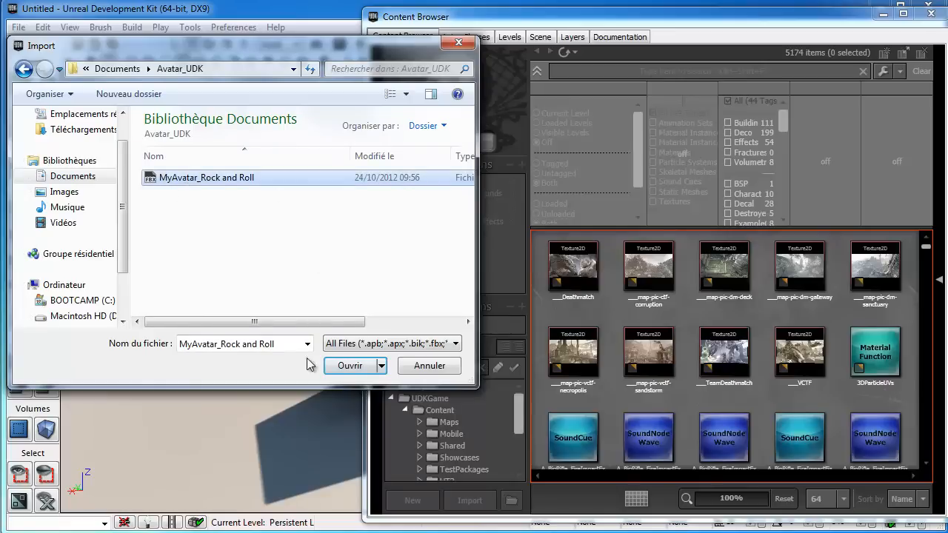
pyautogui.click(350, 365)
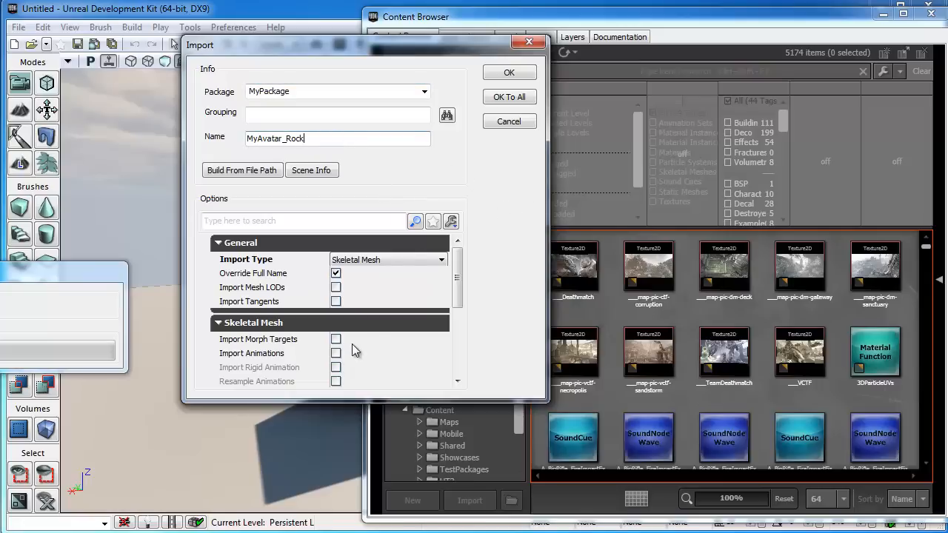
# Import MyAvatar_Rock with animations into package MyPackageAvatar, dismissing the smoothing-group warning.
pyautogui.click(336, 353)
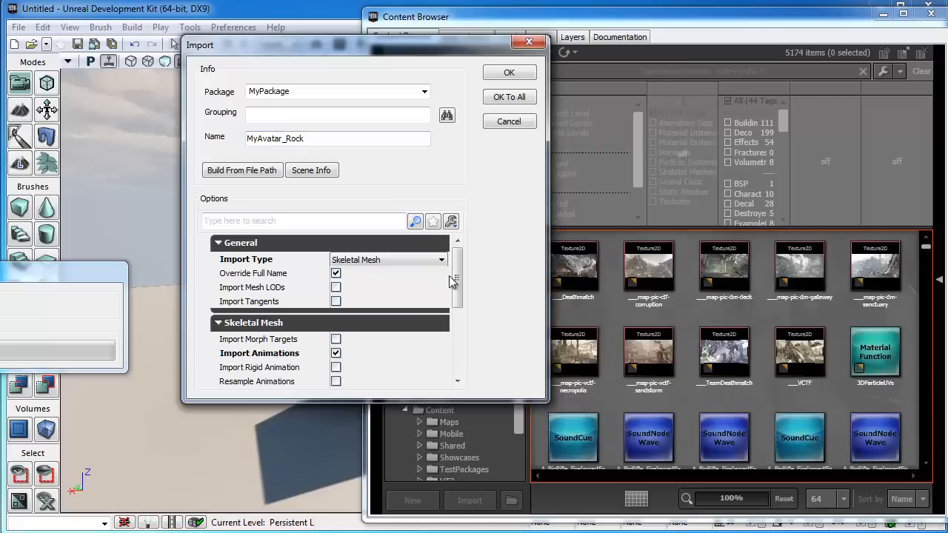
pyautogui.scroll(-3)
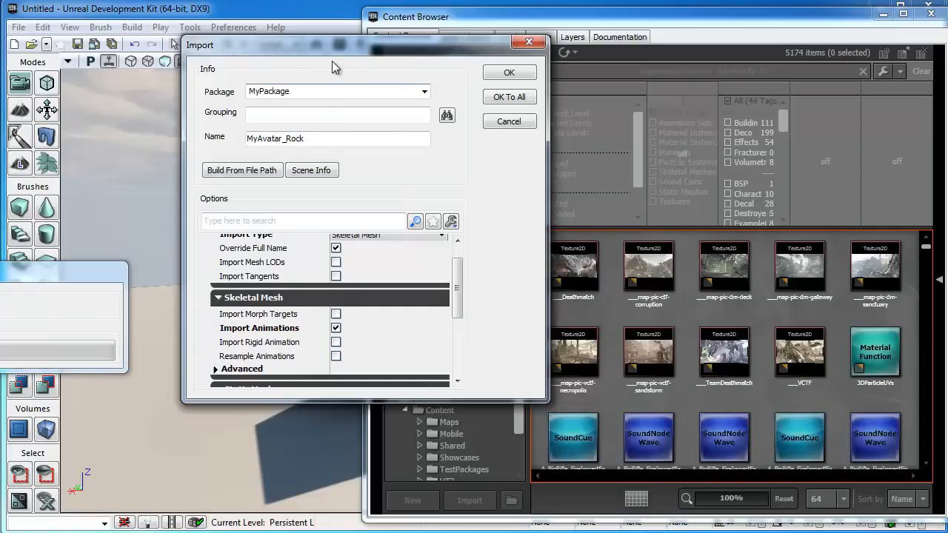
pyautogui.moveTo(337, 67)
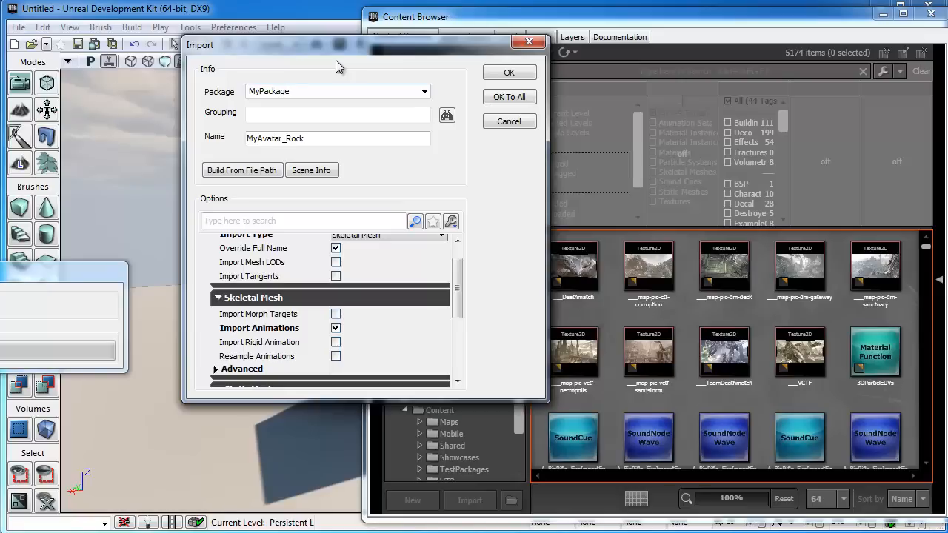
pyautogui.write('Avatar')
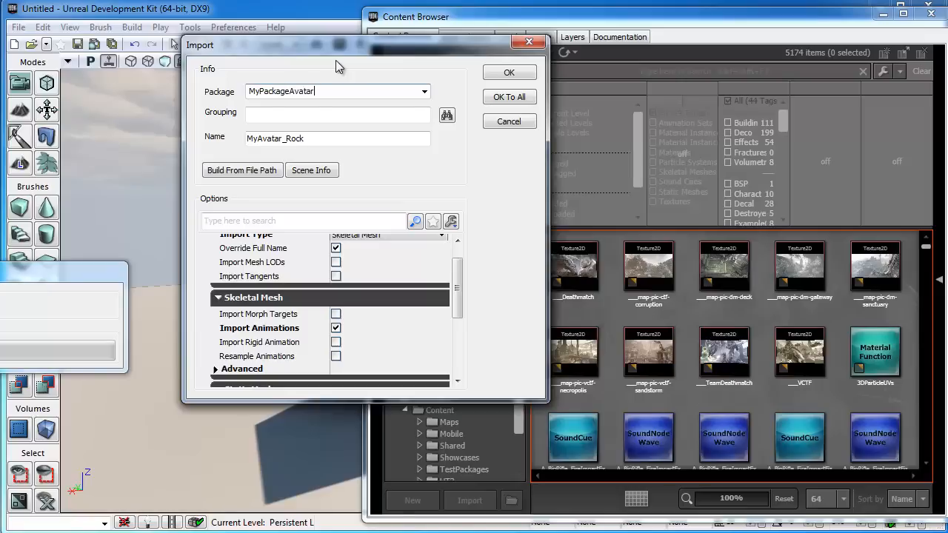
pyautogui.click(509, 97)
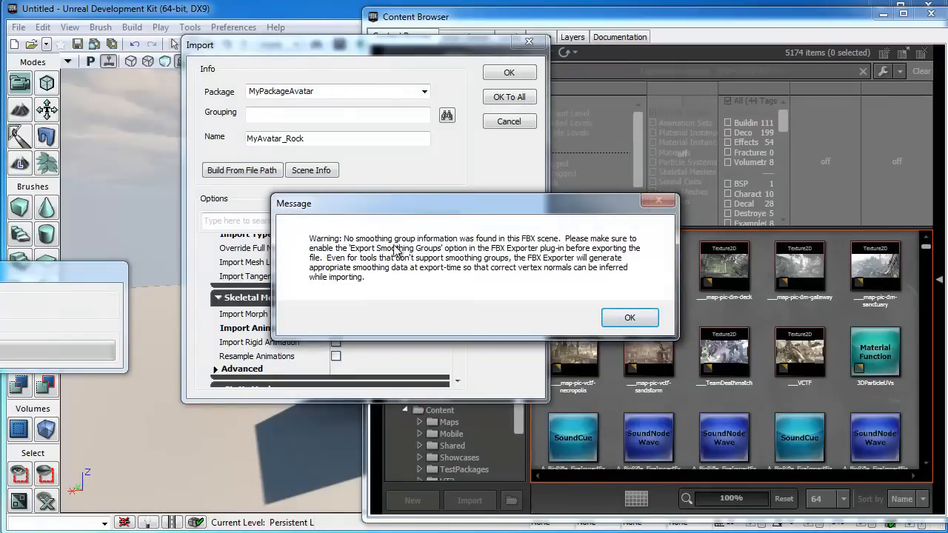
pyautogui.click(630, 317)
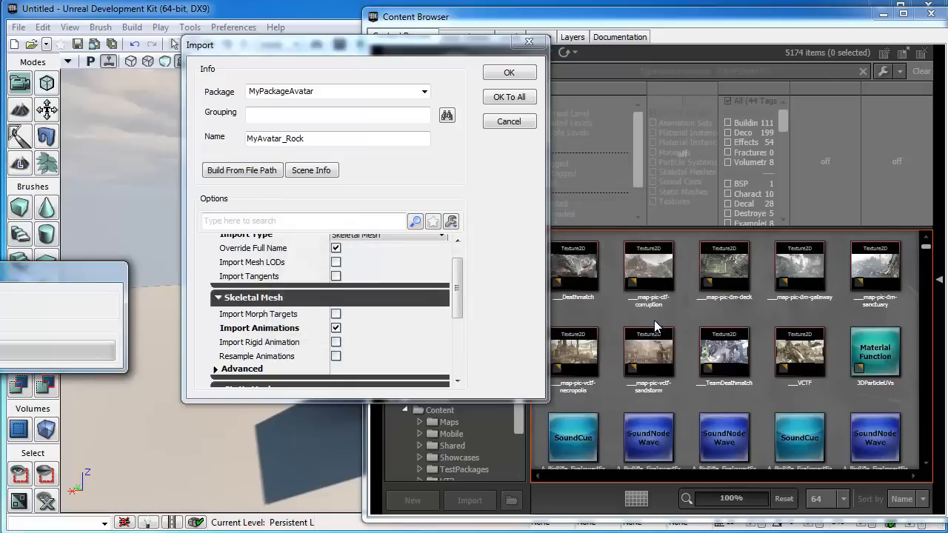
pyautogui.moveTo(491, 141)
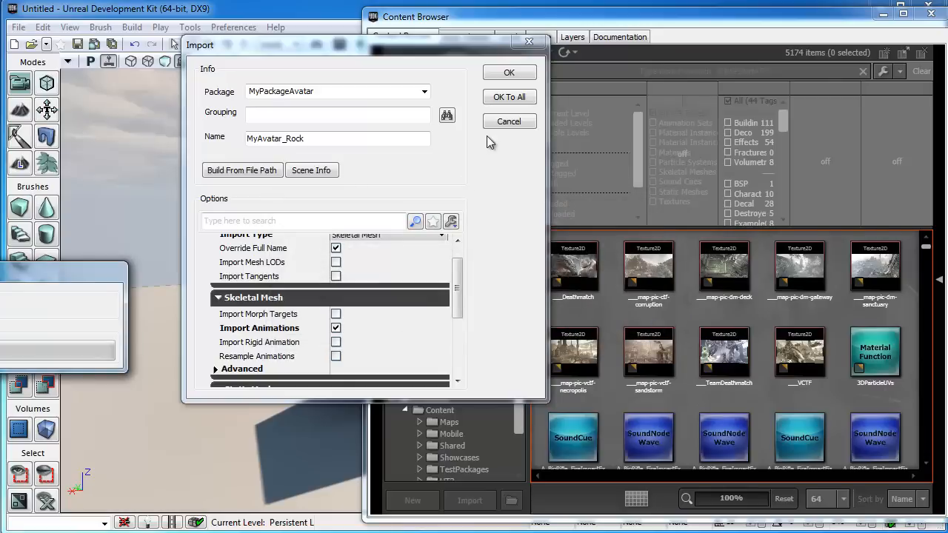
pyautogui.click(509, 72)
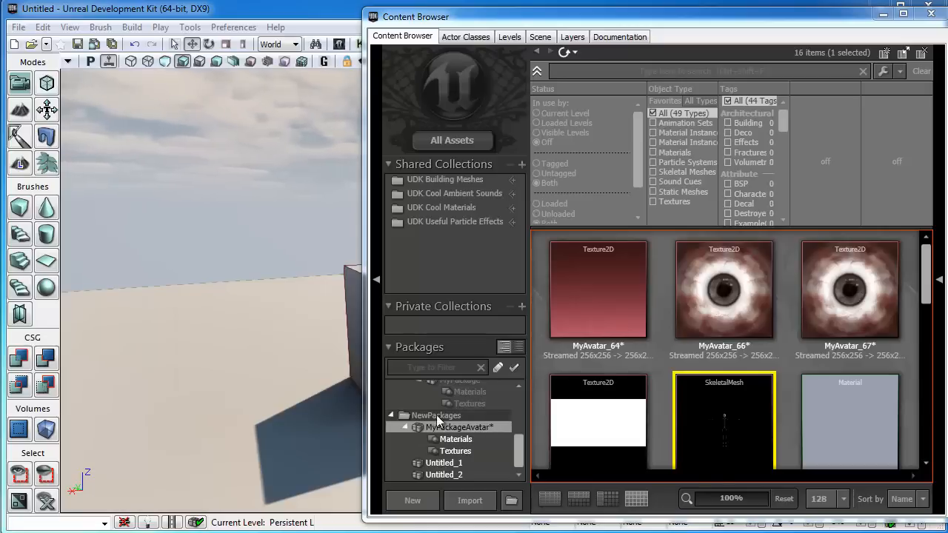
pyautogui.moveTo(850, 289)
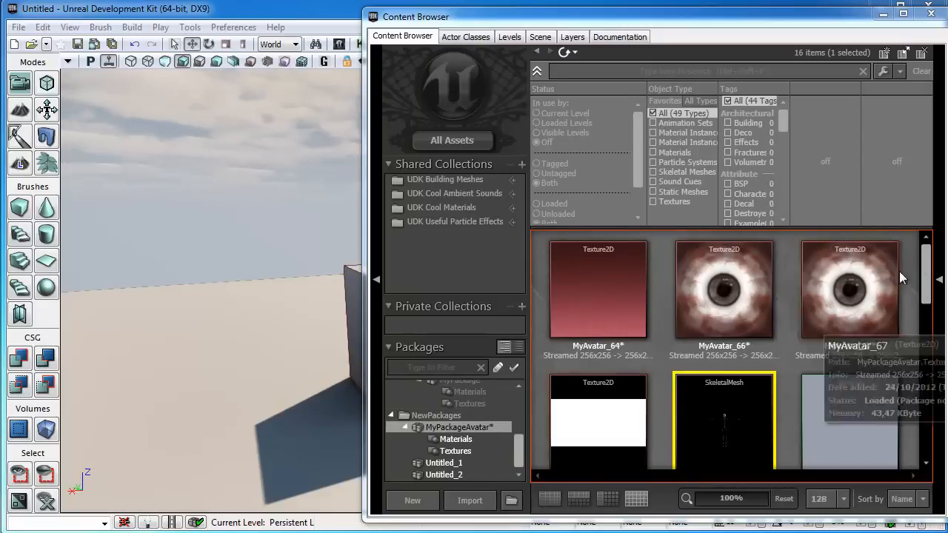
# Scroll the MyPackageAvatar asset grid down to the RL_Hips AnimSet.
pyautogui.scroll(-3)
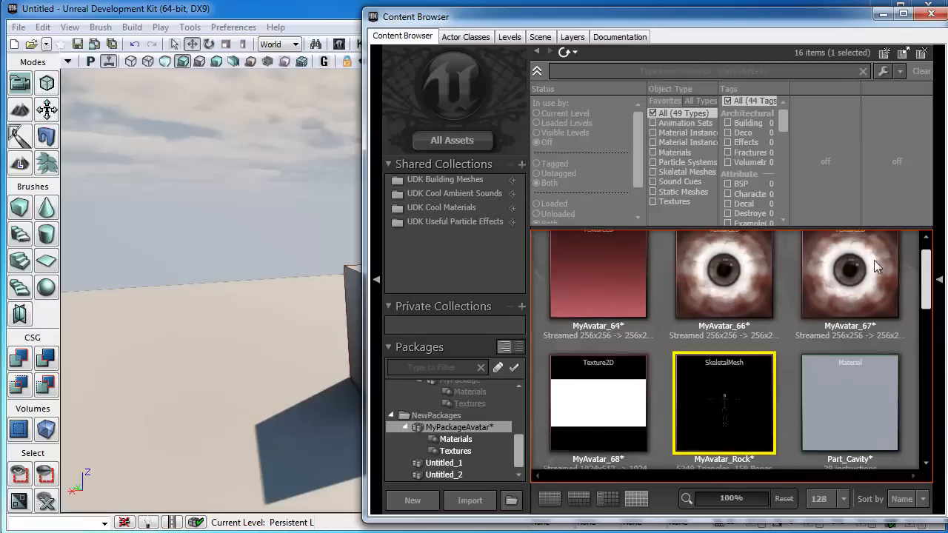
pyautogui.scroll(-3)
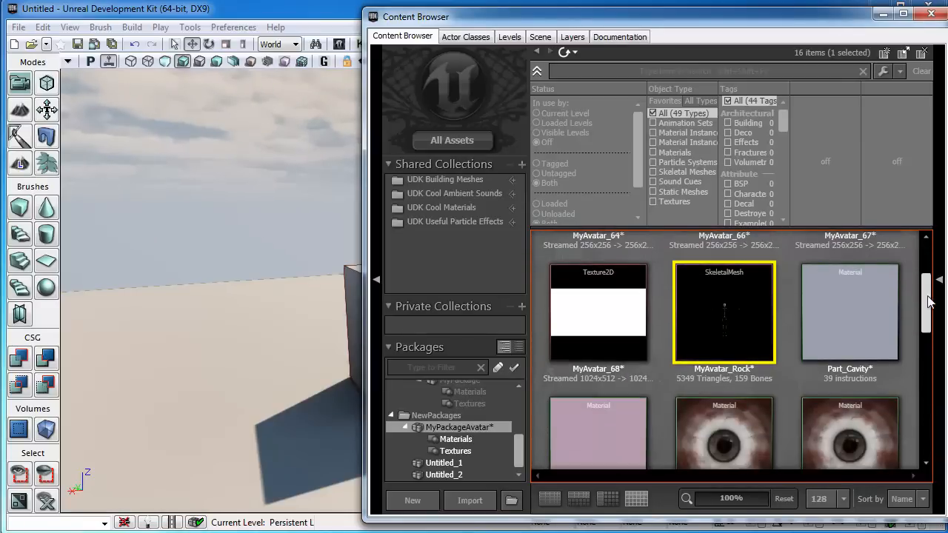
pyautogui.moveTo(850, 311)
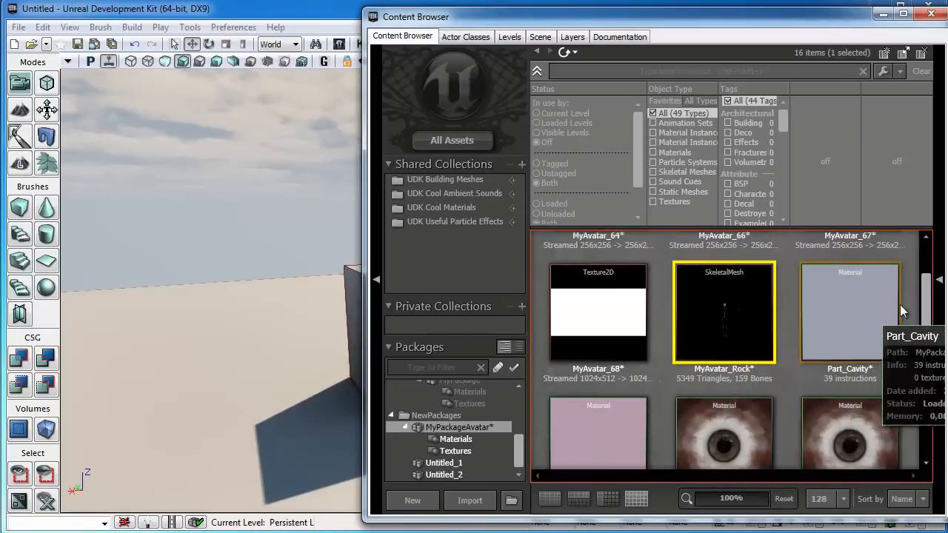
pyautogui.scroll(-3)
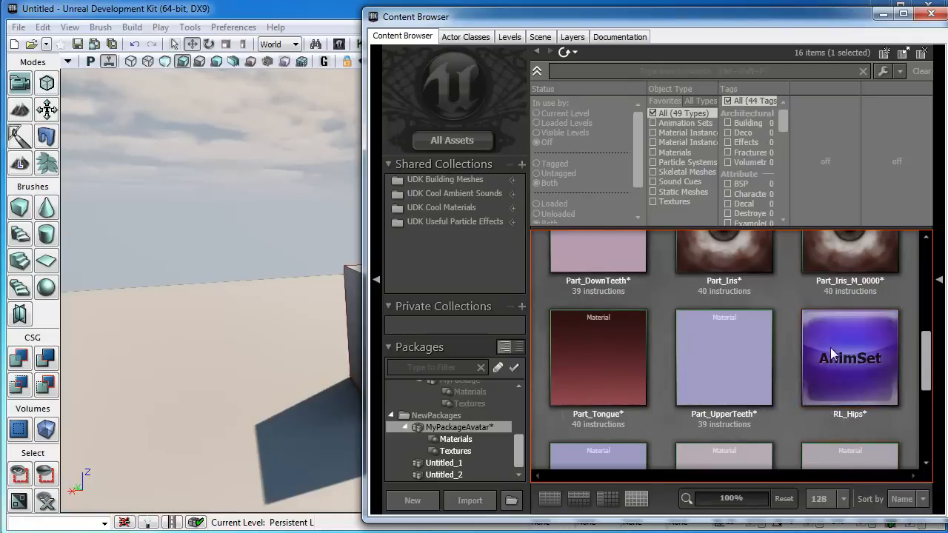
pyautogui.moveTo(849, 358)
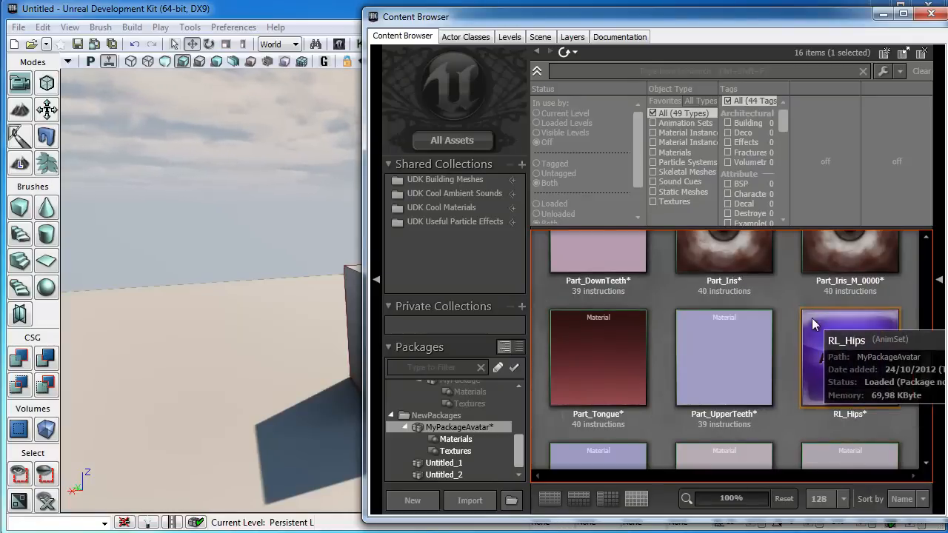
# Rename the RL_Hips AnimSet to MyAvatar_Rock and open it in the AnimSet Editor.
pyautogui.rightClick(850, 357)
pyautogui.write('MyAvatar_Rock')
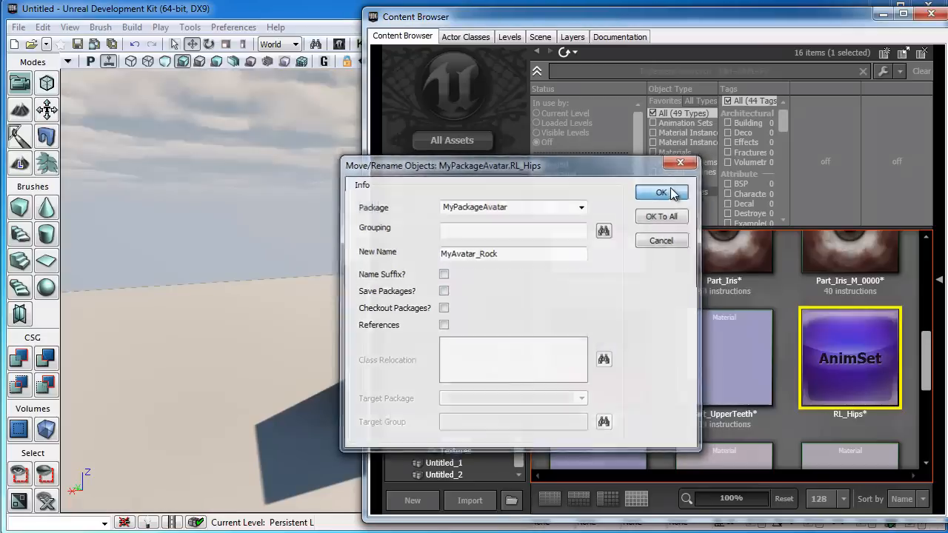
pyautogui.click(661, 192)
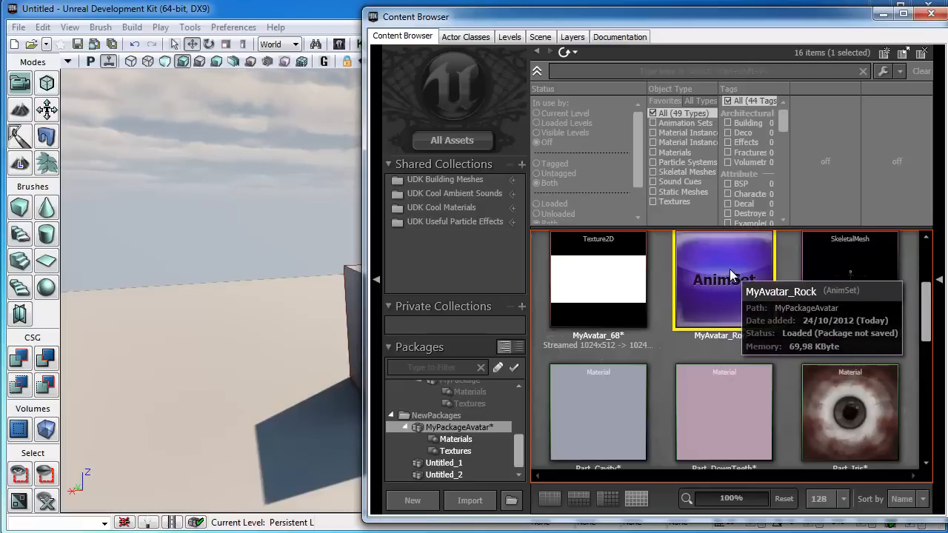
pyautogui.doubleClick(723, 280)
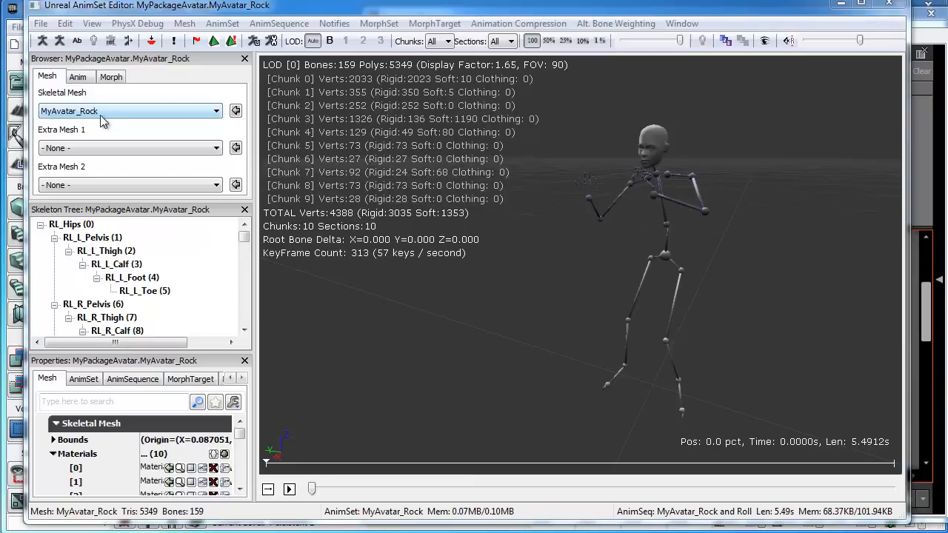
pyautogui.moveTo(130, 123)
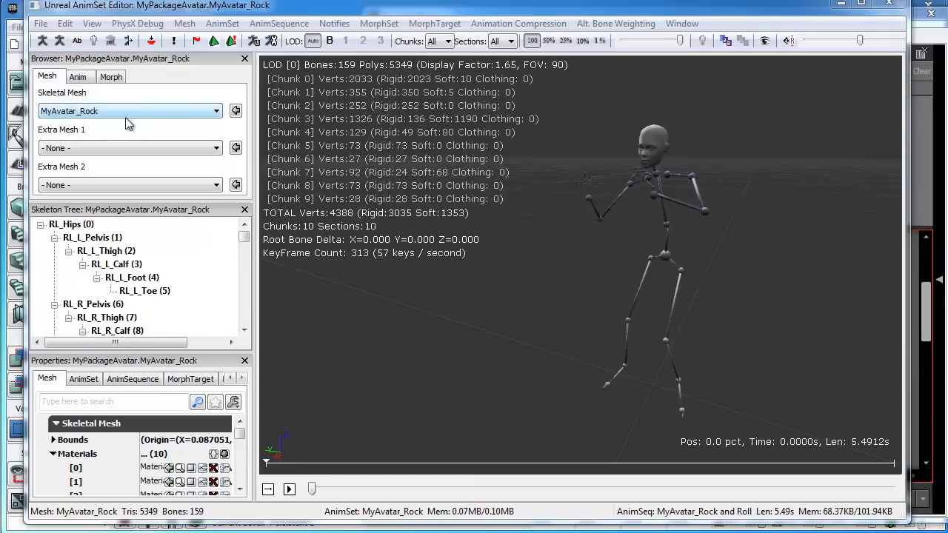
# Play the Rock and Roll sequence on the Anim tab, then expand the mesh's ten material slots.
pyautogui.click(78, 76)
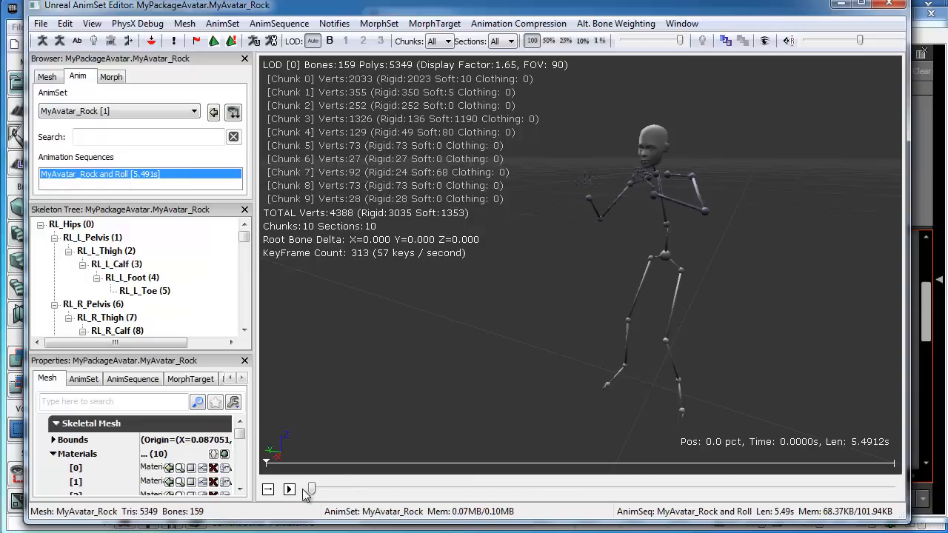
pyautogui.click(290, 490)
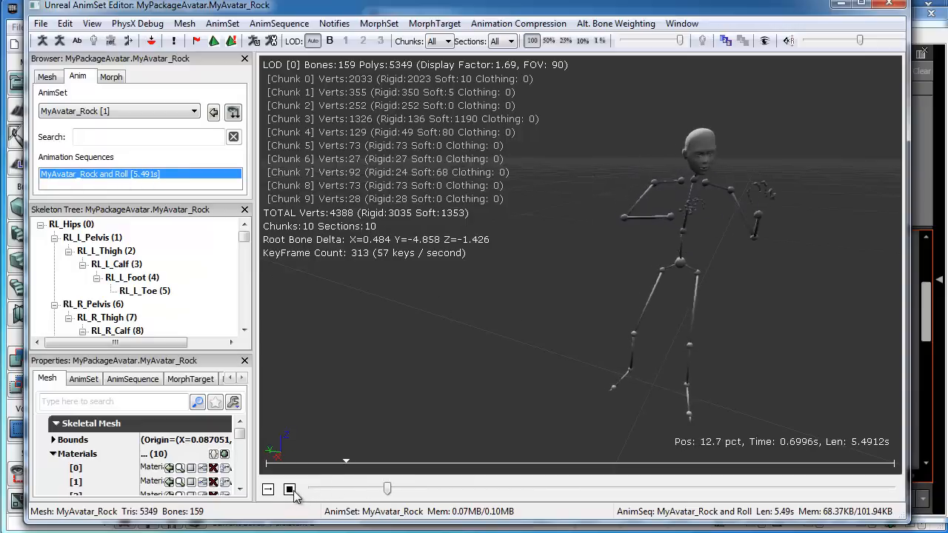
pyautogui.click(290, 489)
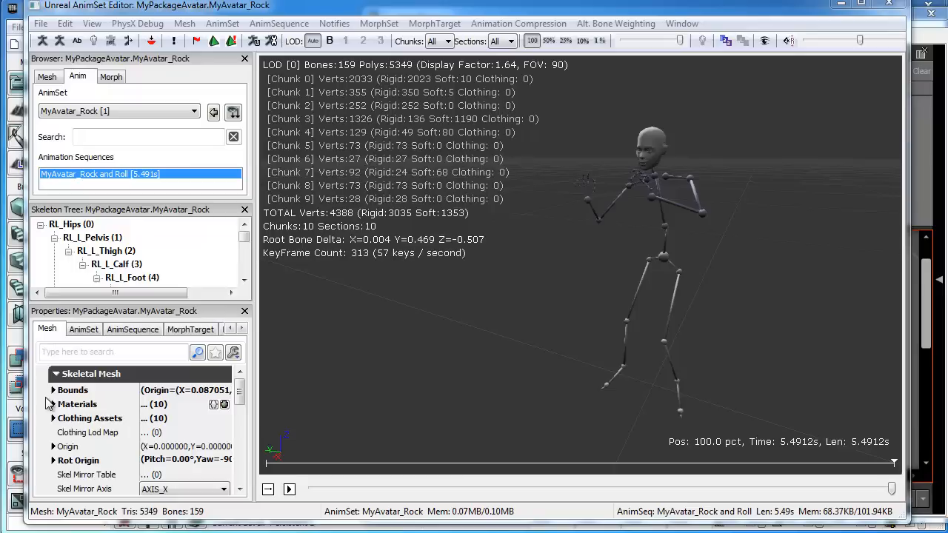
pyautogui.click(53, 404)
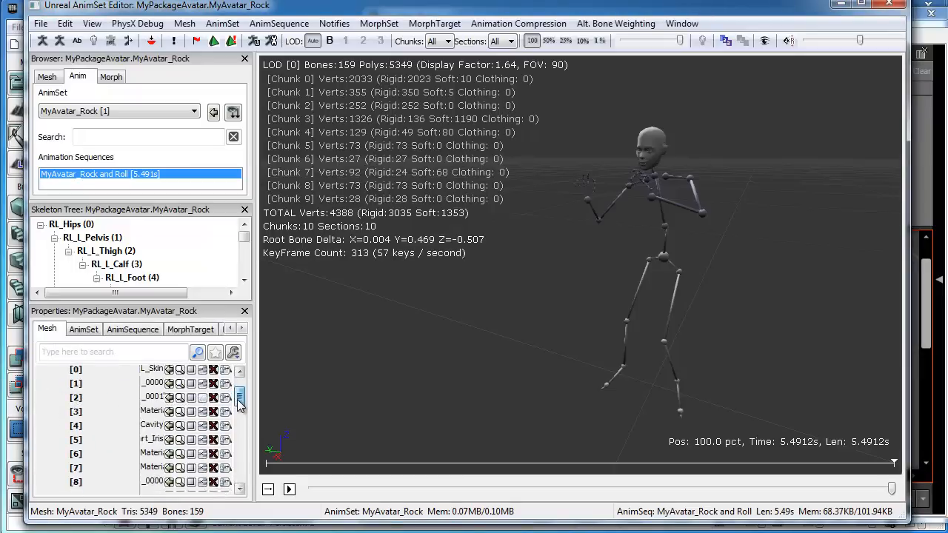
pyautogui.scroll(-3)
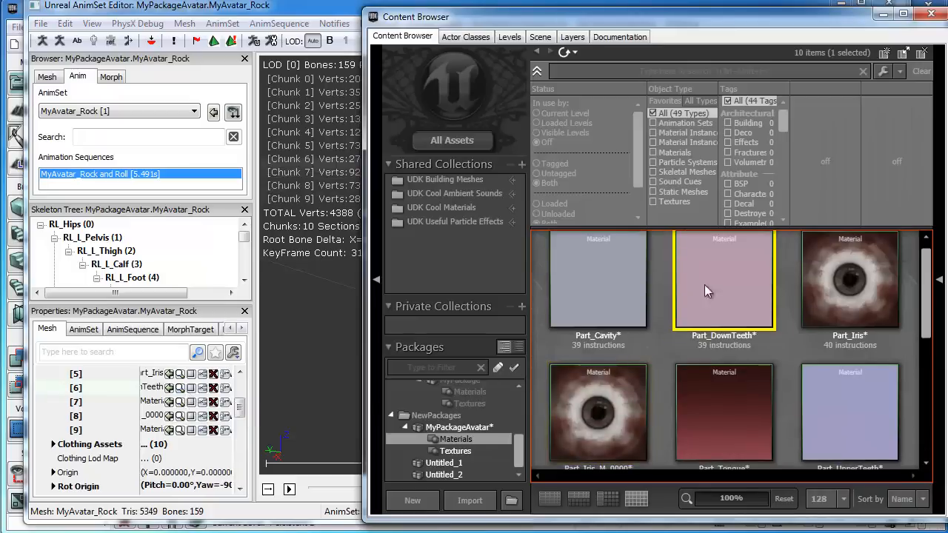
pyautogui.moveTo(177, 385)
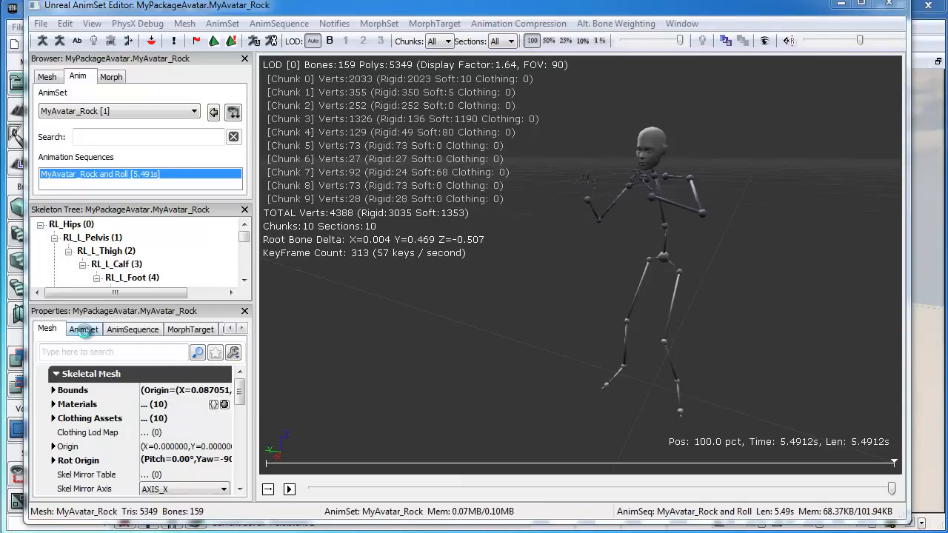
# Turn off Anim Rotation Only in the MyAvatar_Rock AnimSet properties.
pyautogui.click(83, 329)
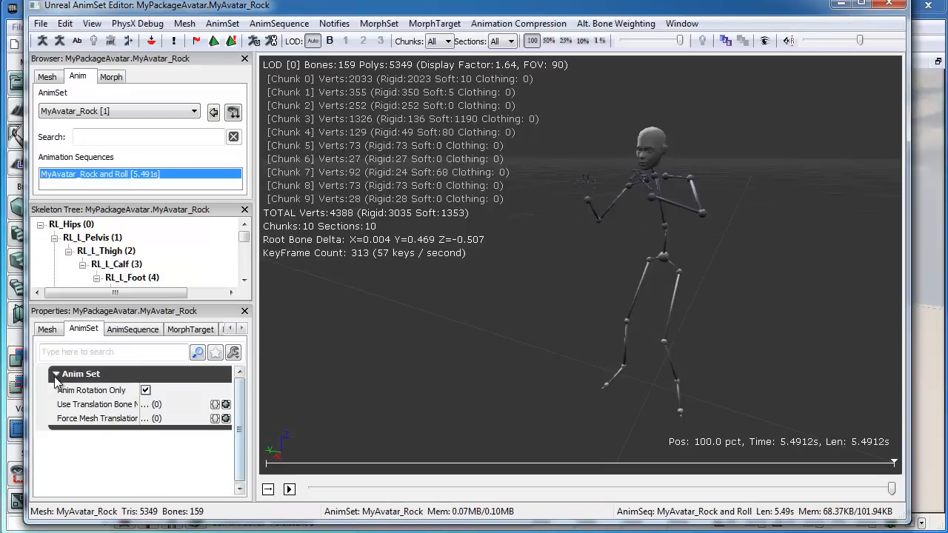
pyautogui.moveTo(146, 390)
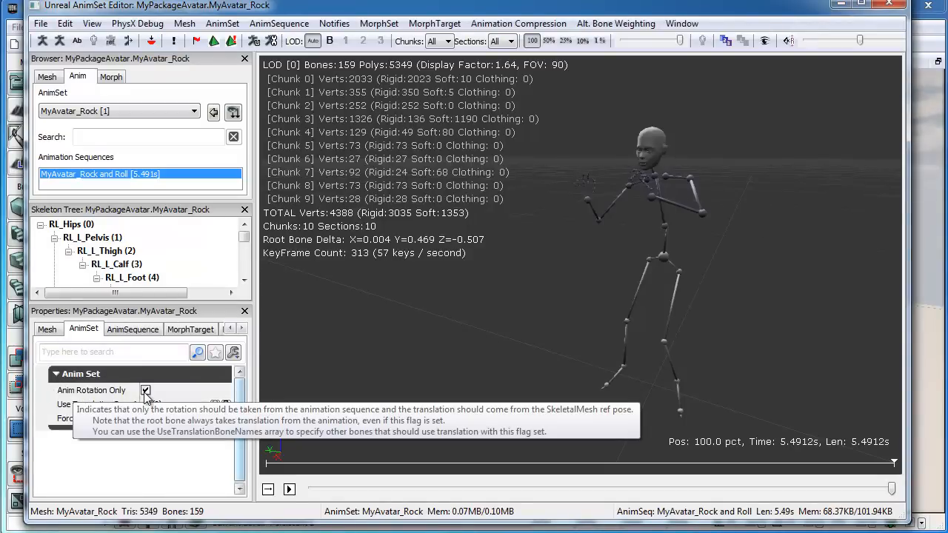
pyautogui.click(145, 390)
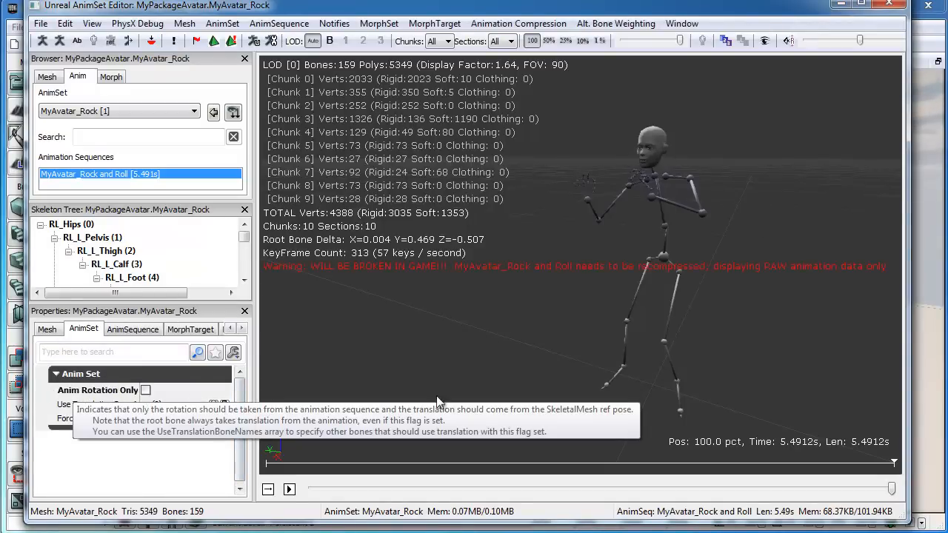
pyautogui.moveTo(574, 109)
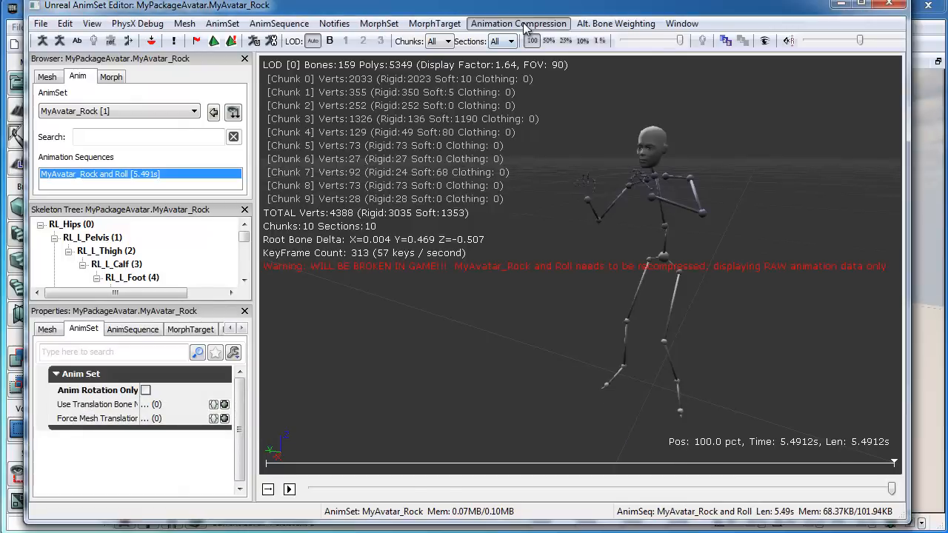
pyautogui.click(518, 23)
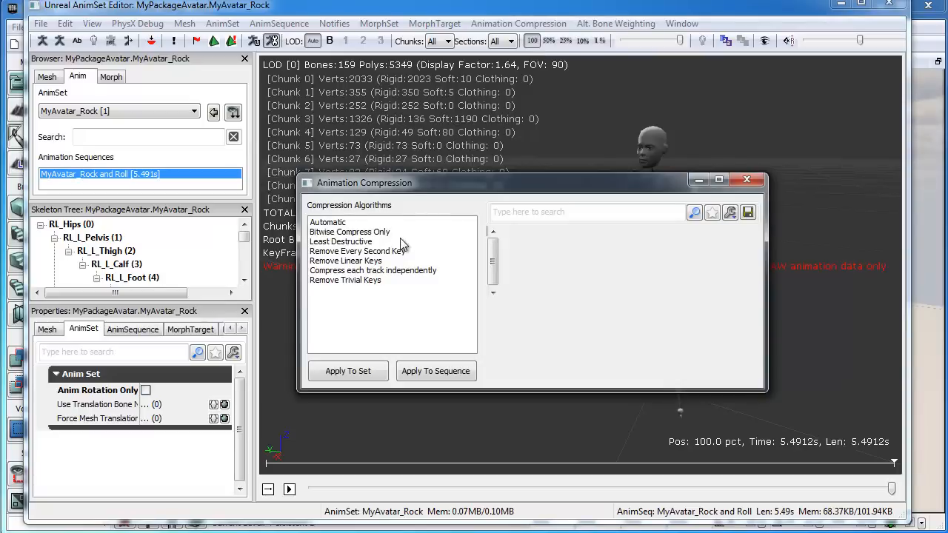
# Apply Automatic compression to the Rock and Roll sequence and dismiss the results.
pyautogui.click(328, 222)
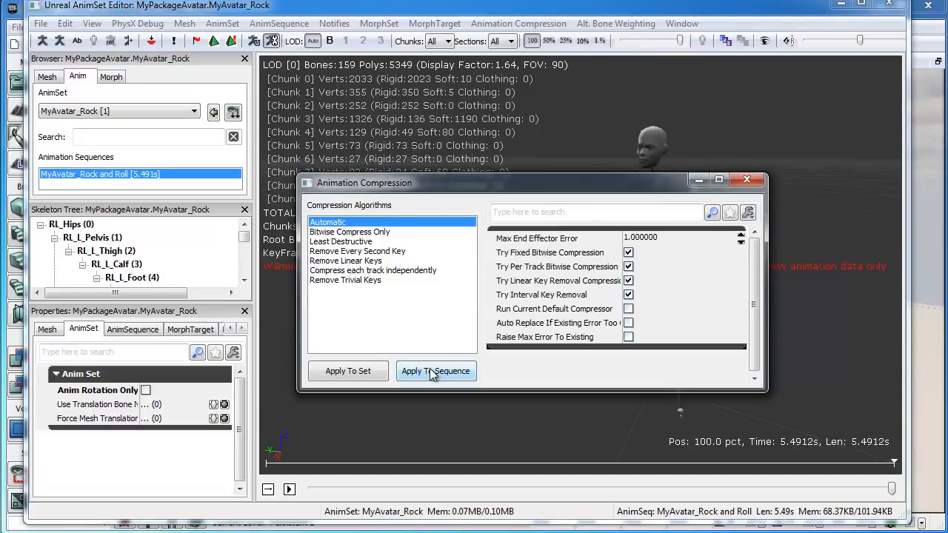
pyautogui.click(435, 371)
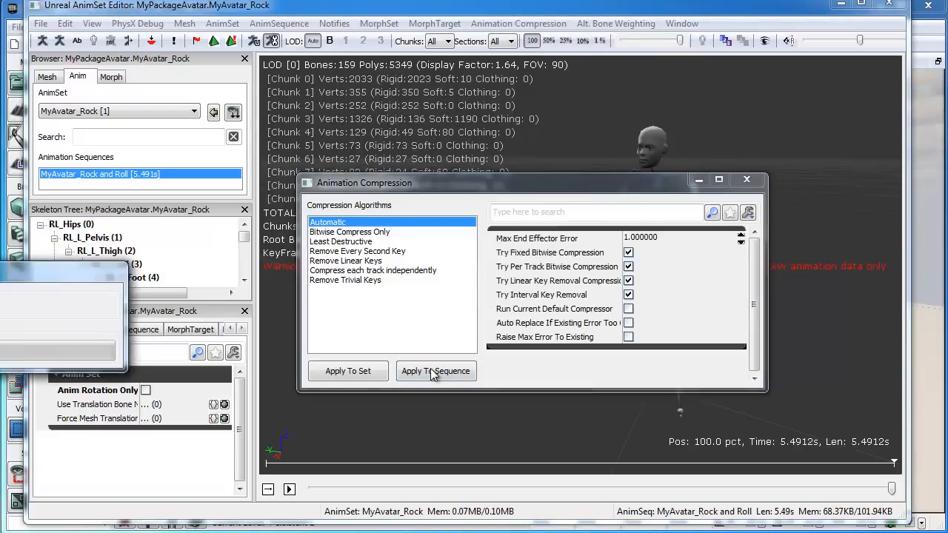
pyautogui.click(435, 371)
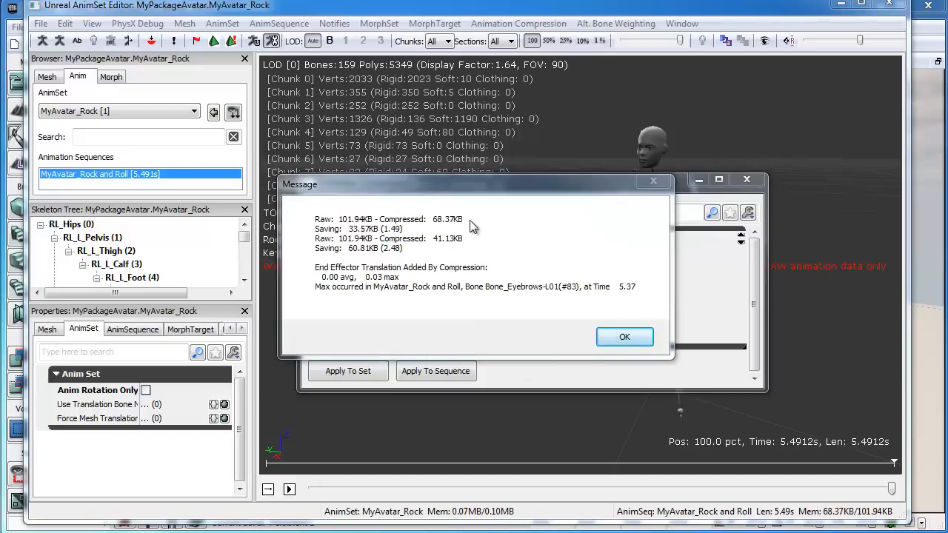
pyautogui.click(624, 337)
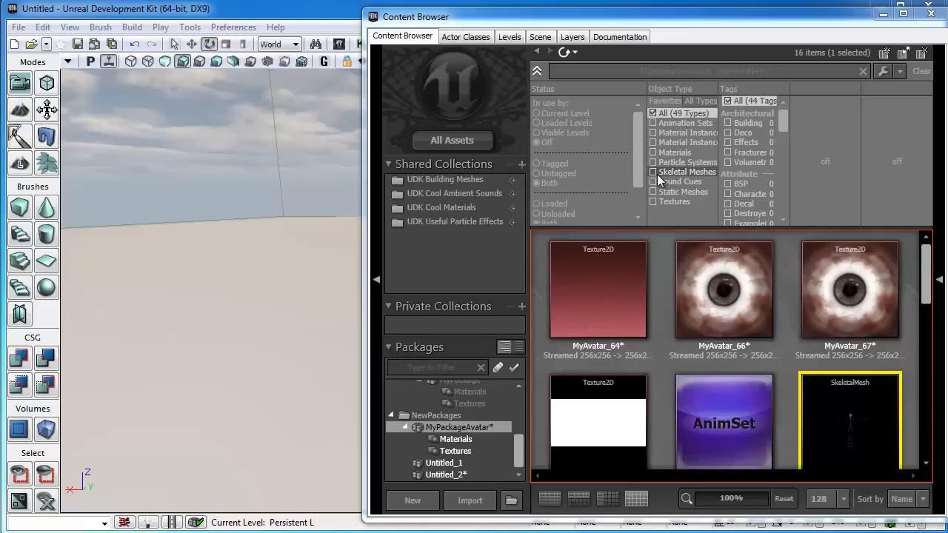
# Filter assets to Skeletal Meshes and turn MyAvatar_Rock to face the viewer.
pyautogui.click(652, 171)
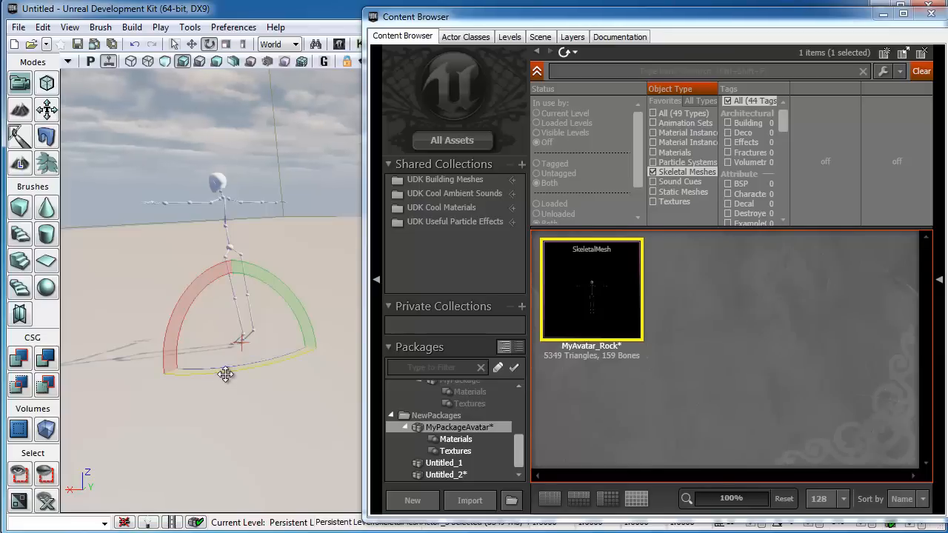
pyautogui.moveTo(225, 374); pyautogui.dragTo(245, 340)
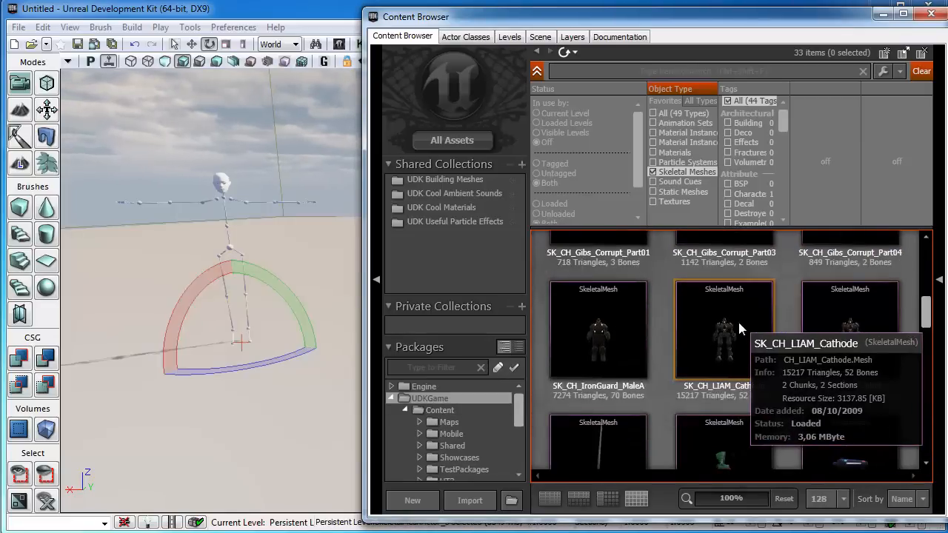
# Select the SK_CH_LIAM_Cathode robot mesh for placement beside the avatar.
pyautogui.click(724, 329)
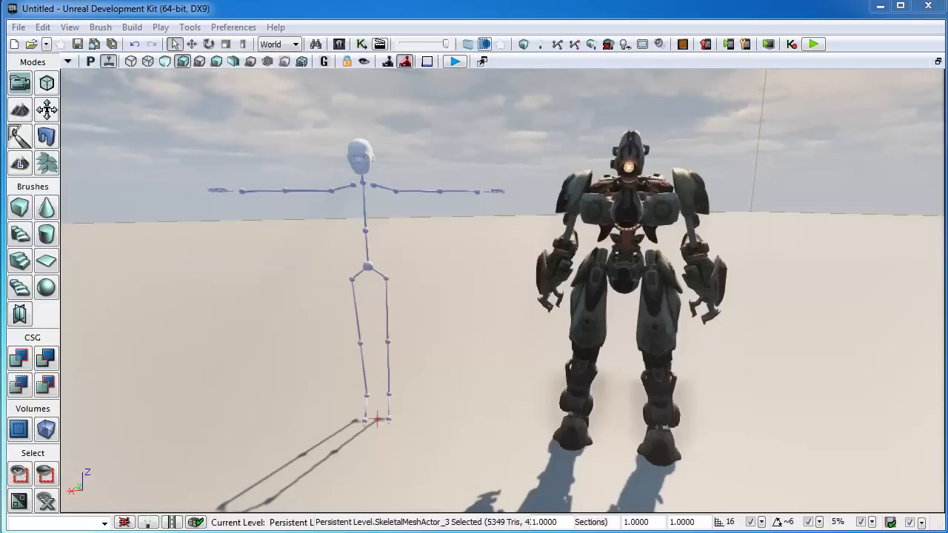
pyautogui.moveTo(351, 270)
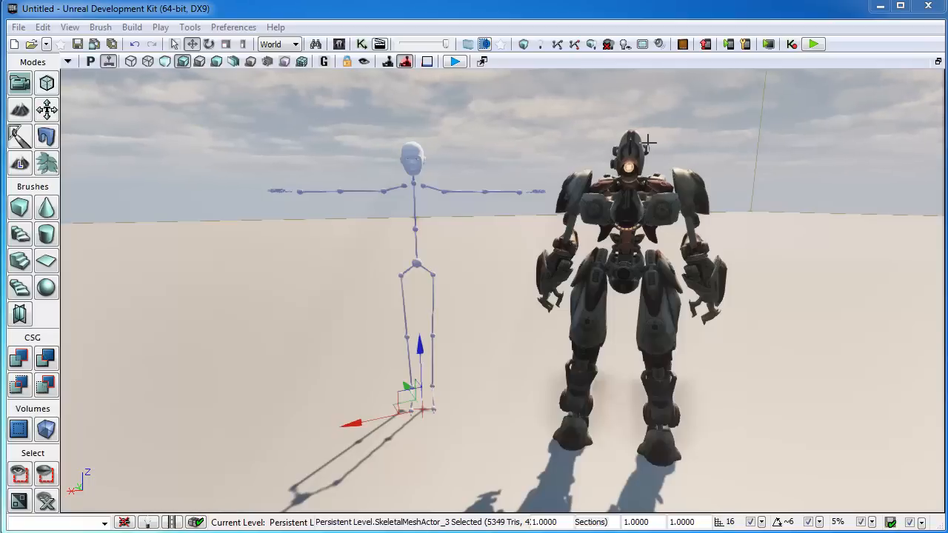
pyautogui.moveTo(613, 400)
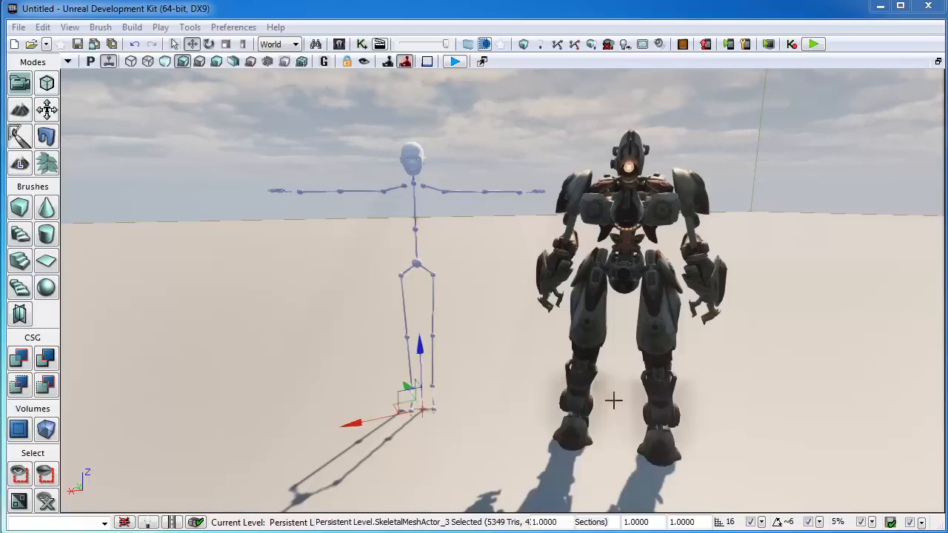